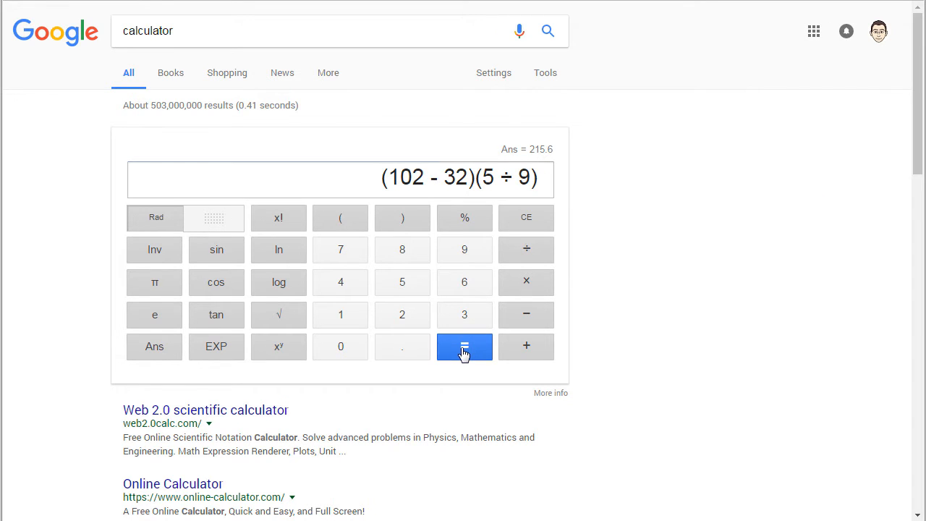
Evaluate (102 − 32)(5 ÷ 9) in Google's calculator, getting 38.89.
click(463, 347)
text(102 × (9 ÷ 5) + 32)
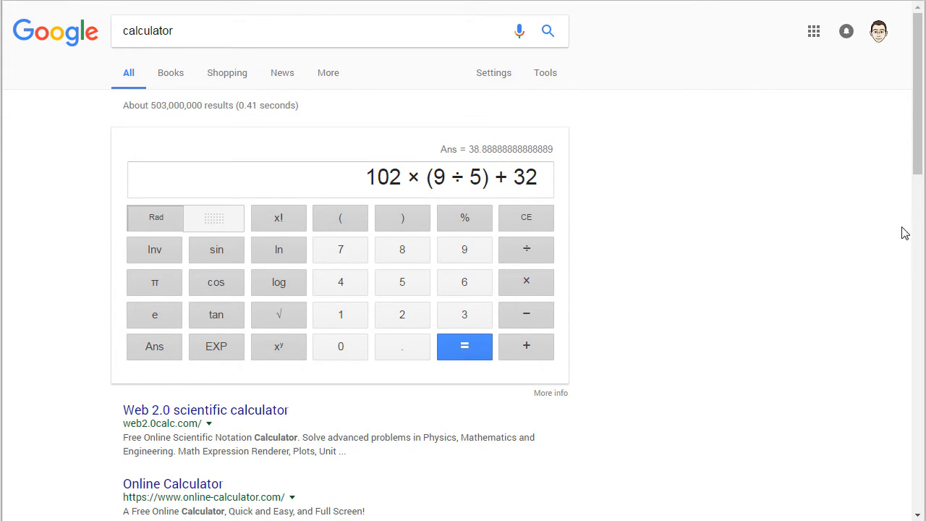
mouse_move(866, 282)
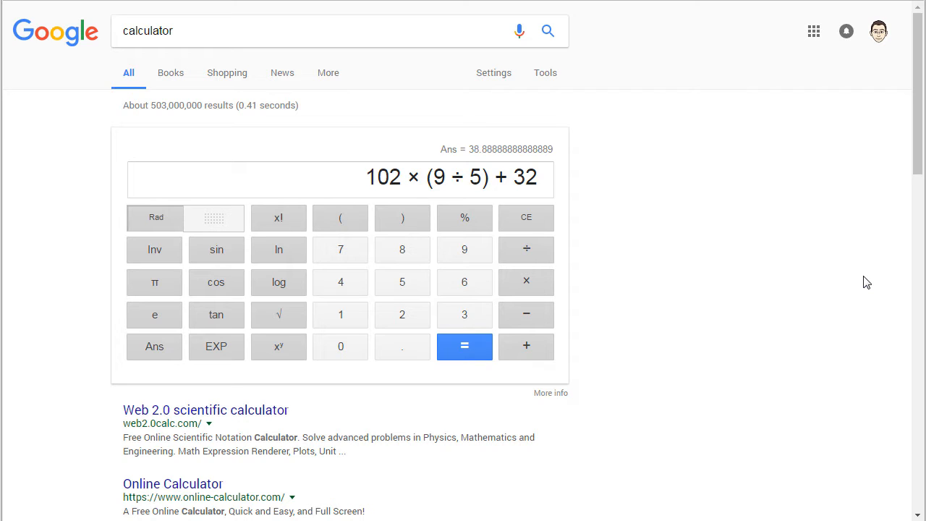
mouse_move(526, 346)
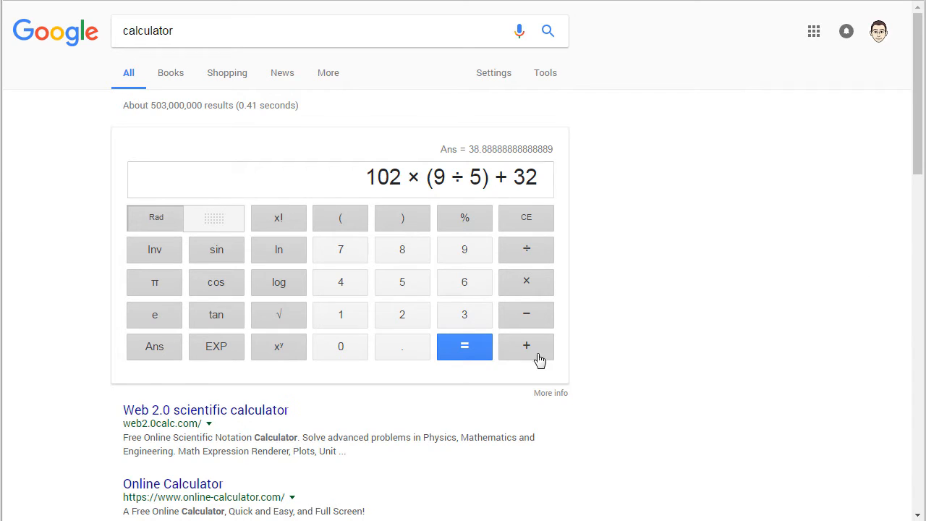
click(463, 346)
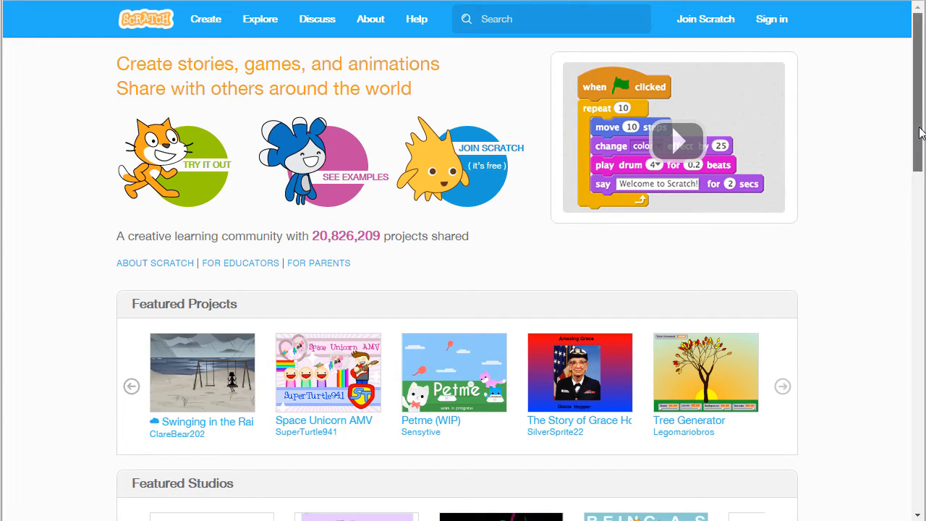
Sign in to the Scratch account with username and password to reach the logged-in home page.
click(771, 19)
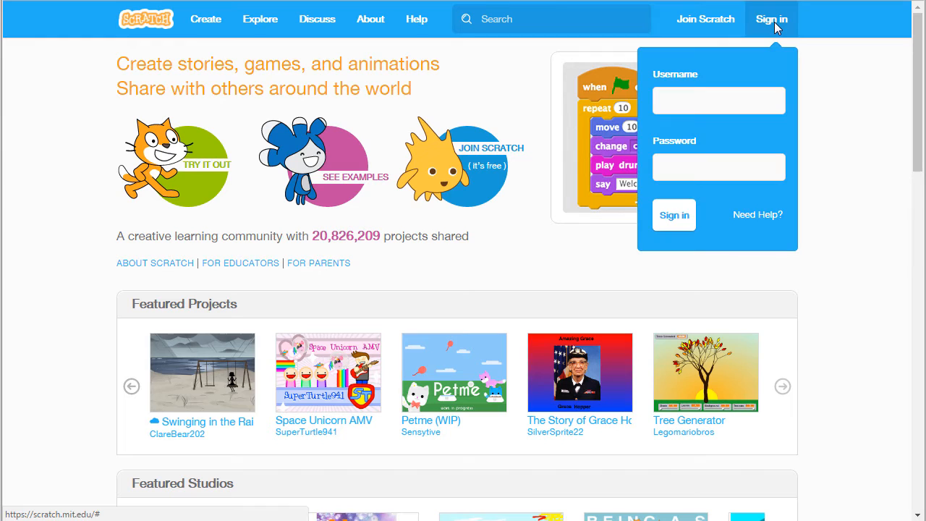
click(717, 101)
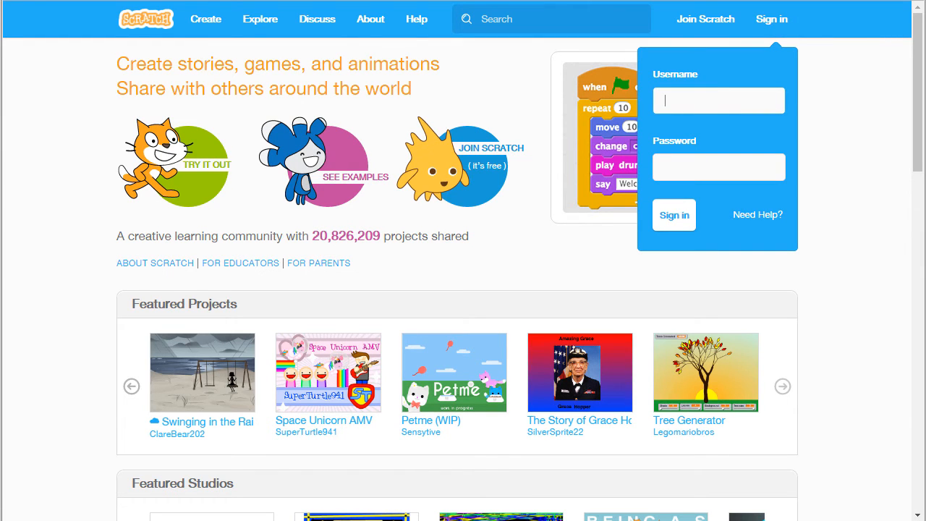
click(674, 214)
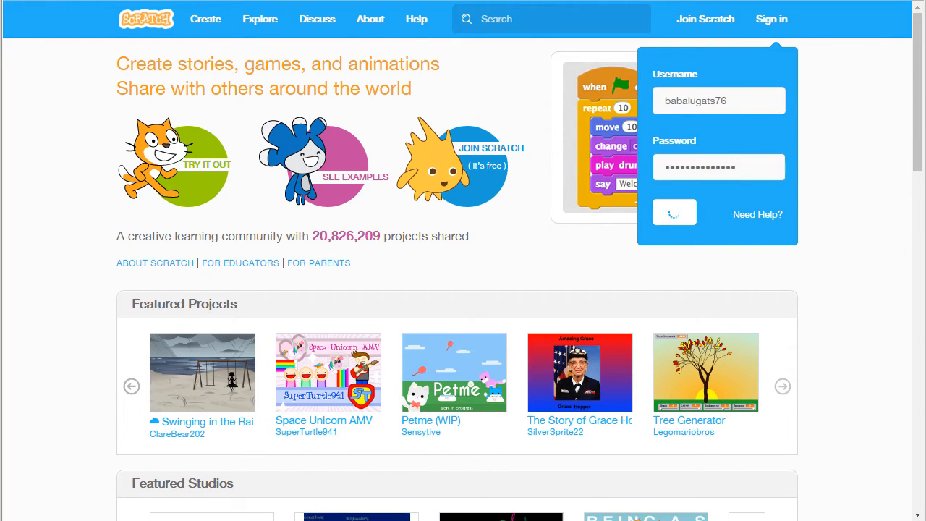
click(674, 211)
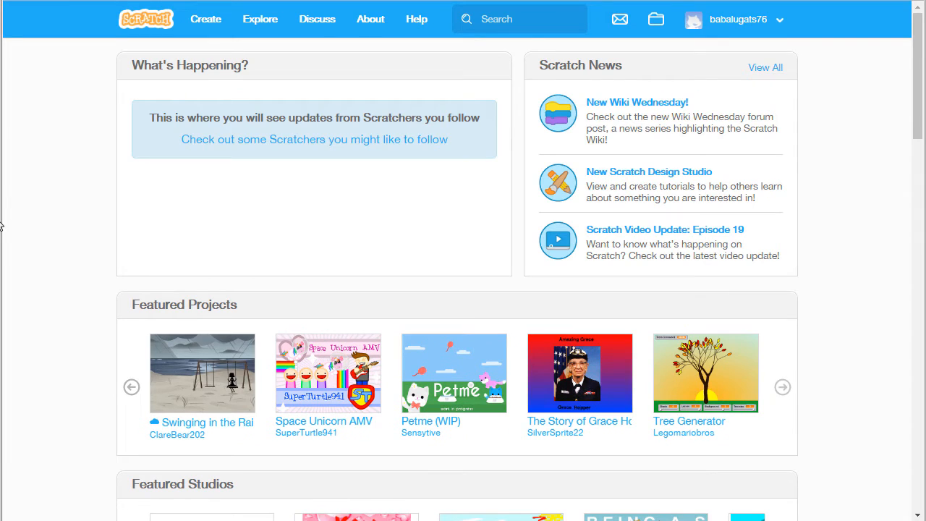
mouse_move(206, 18)
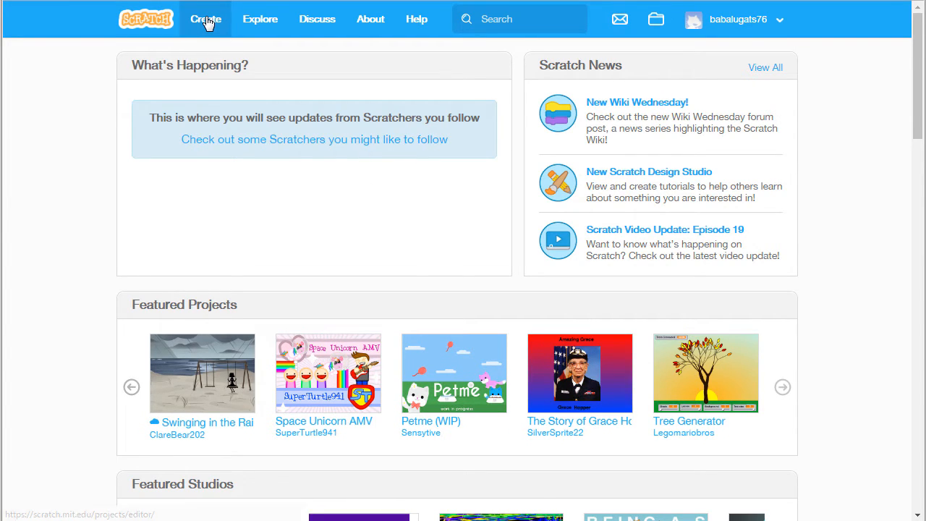
Create a new project and title it 'Scratch - Celsius to Fahrenheit Converter'.
click(206, 19)
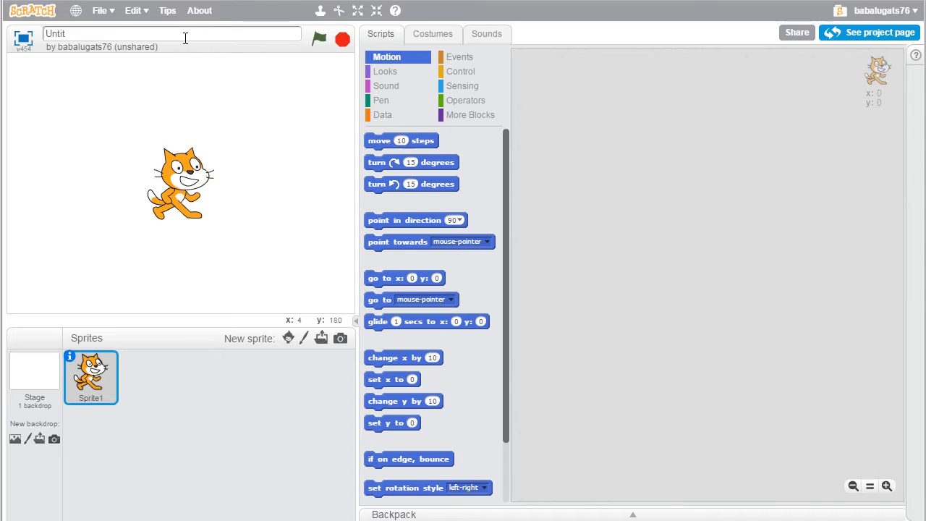
text(Scr)
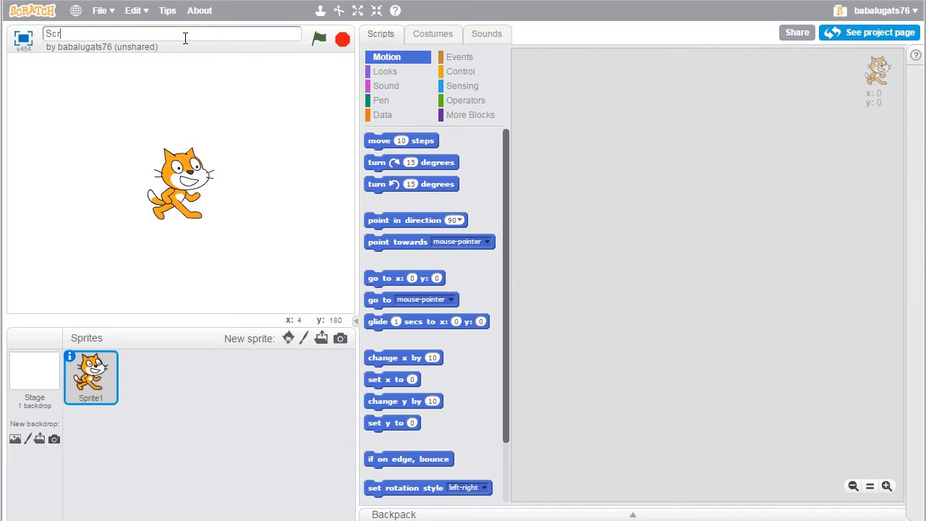
text(Scratch - Celsius t)
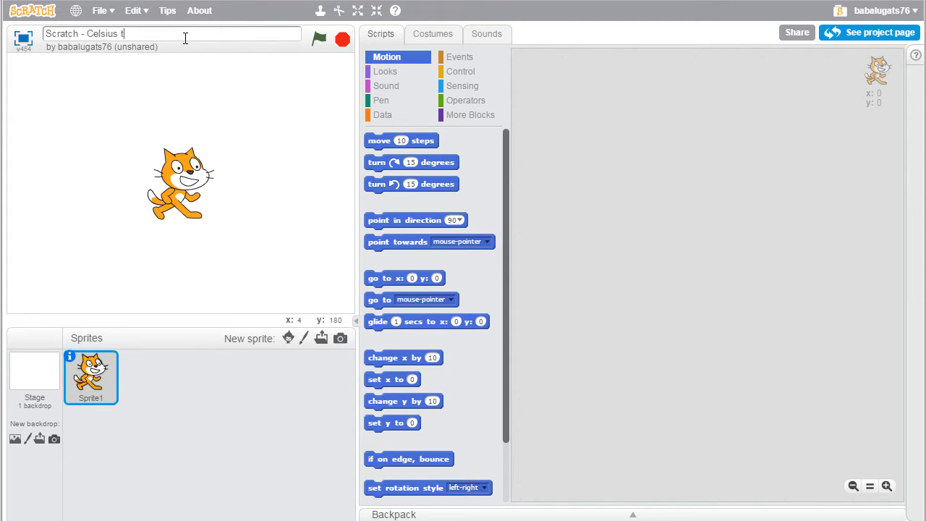
text(o Fahrenheit Con)
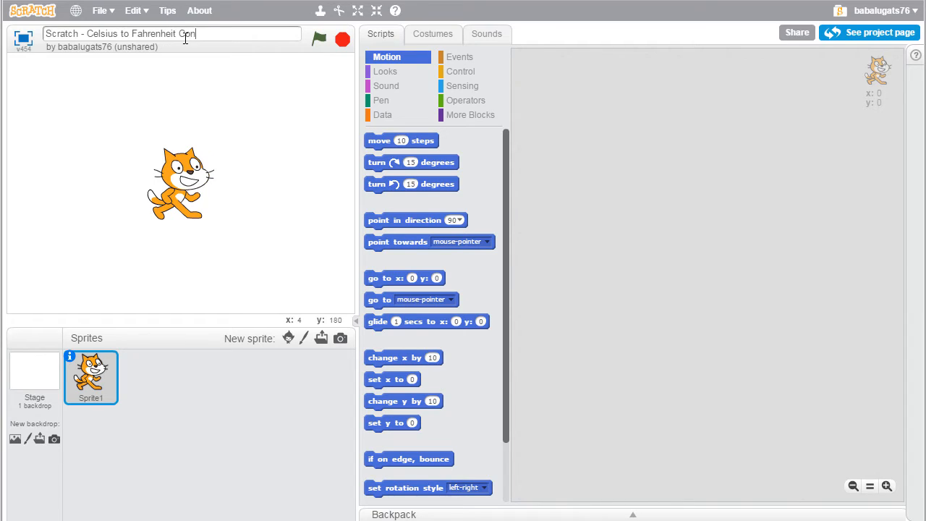
text(verter)
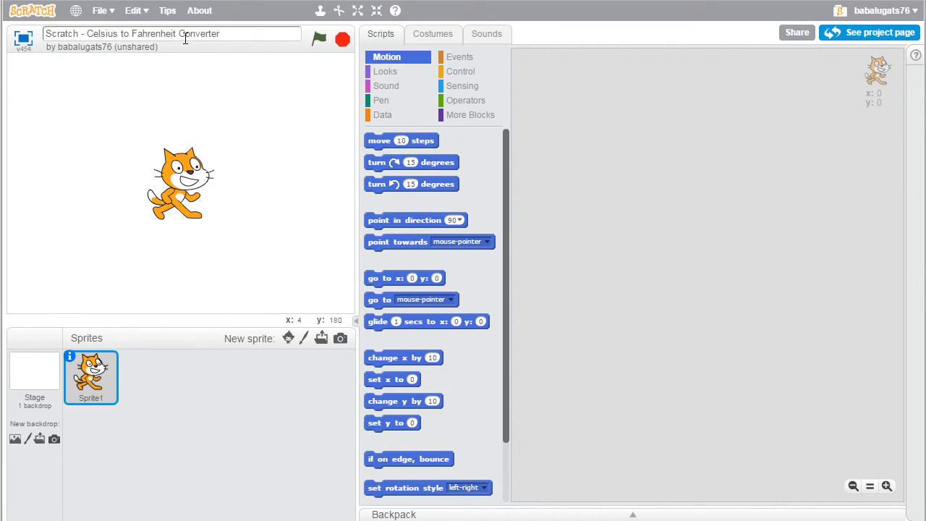
mouse_move(187, 197)
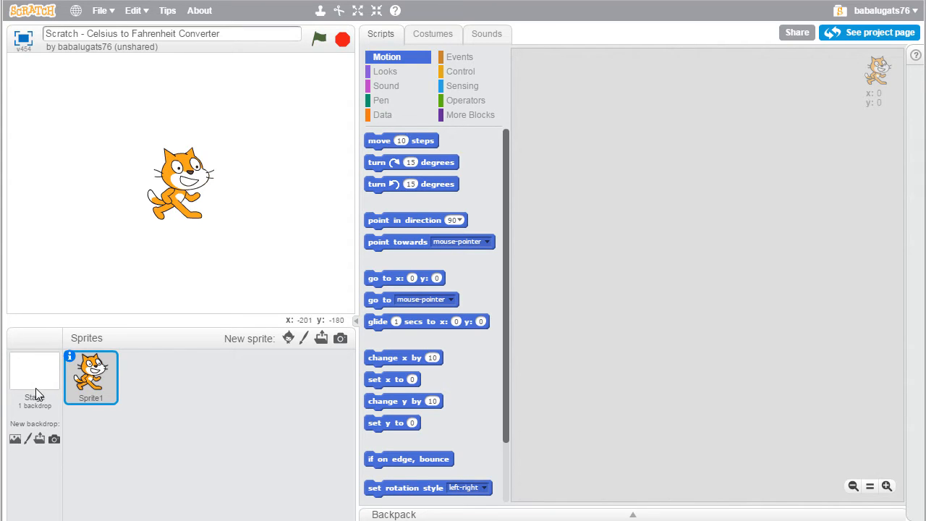
Add the 'beach rio' backdrop from the library to the stage, then reselect the cat sprite.
click(35, 376)
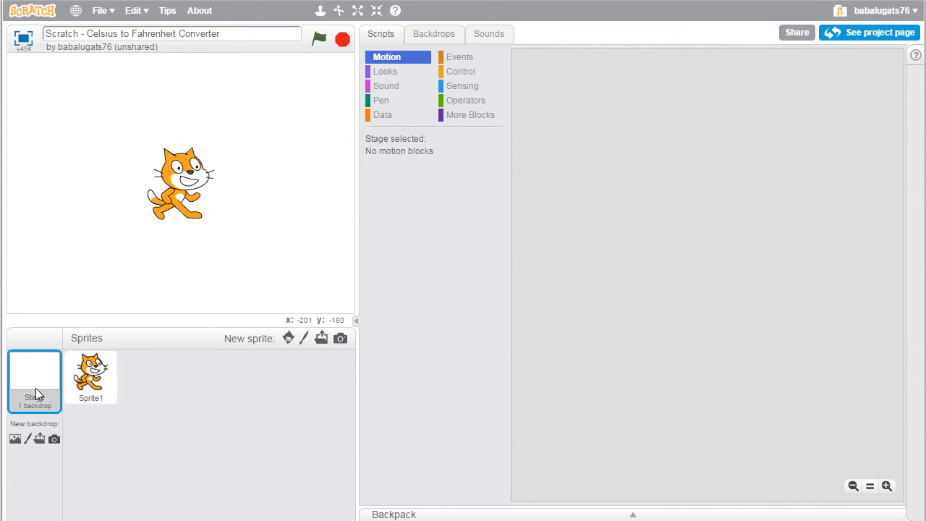
click(434, 34)
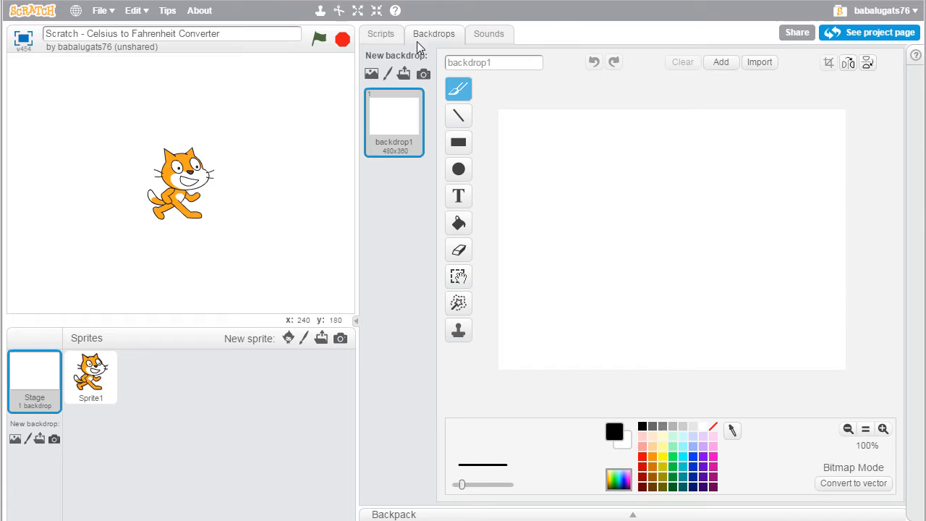
click(370, 72)
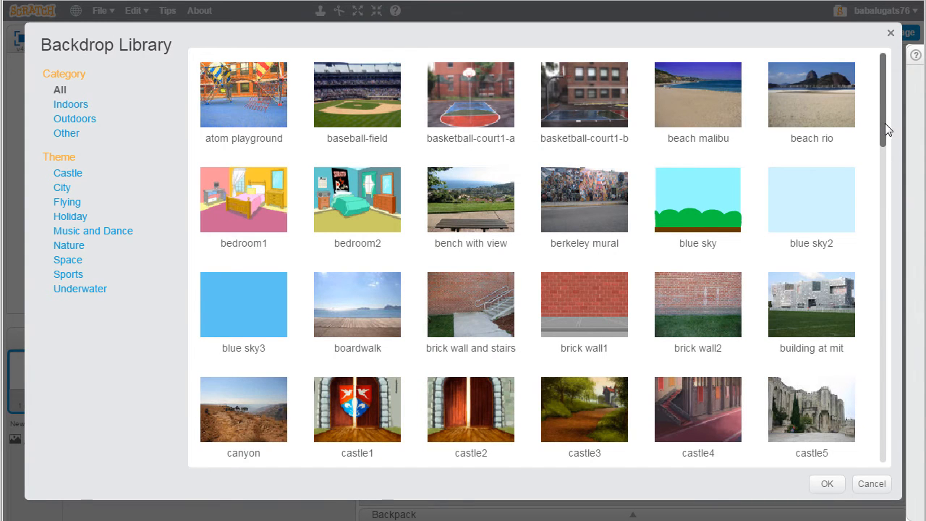
mouse_move(809, 100)
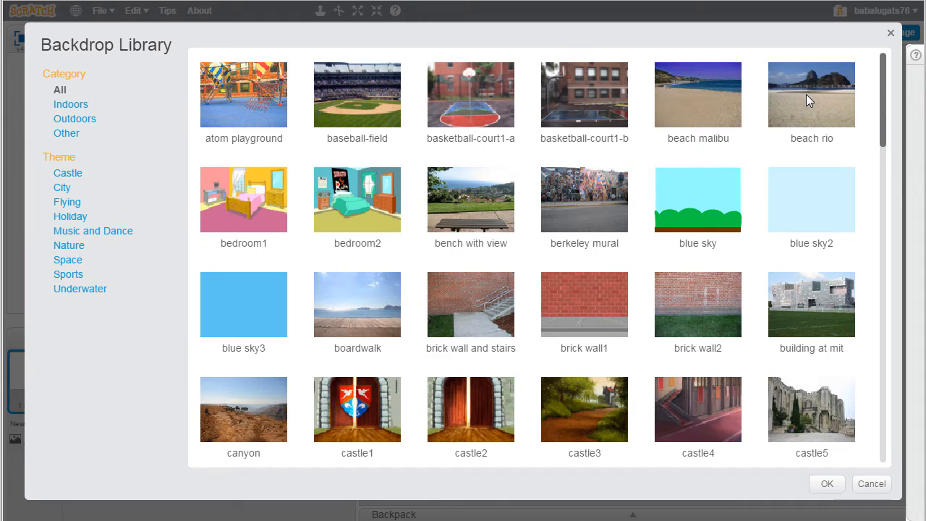
click(810, 94)
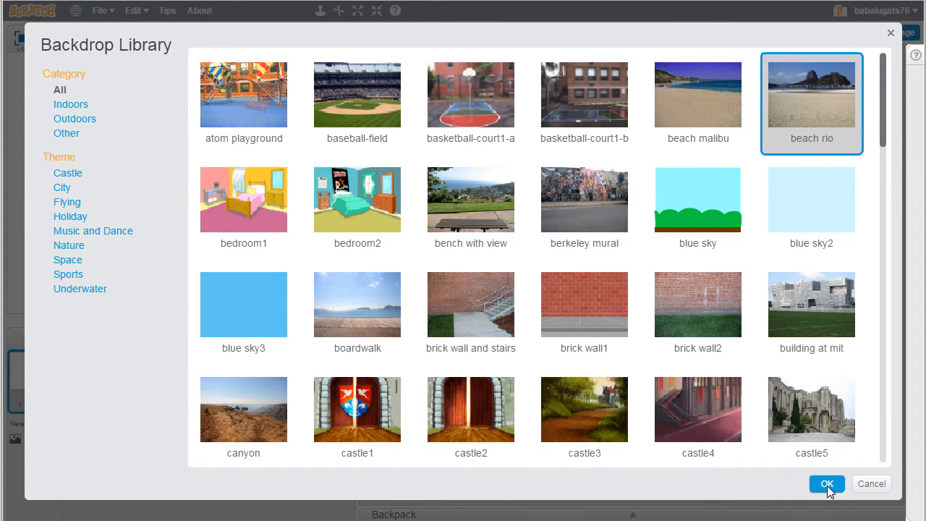
click(827, 483)
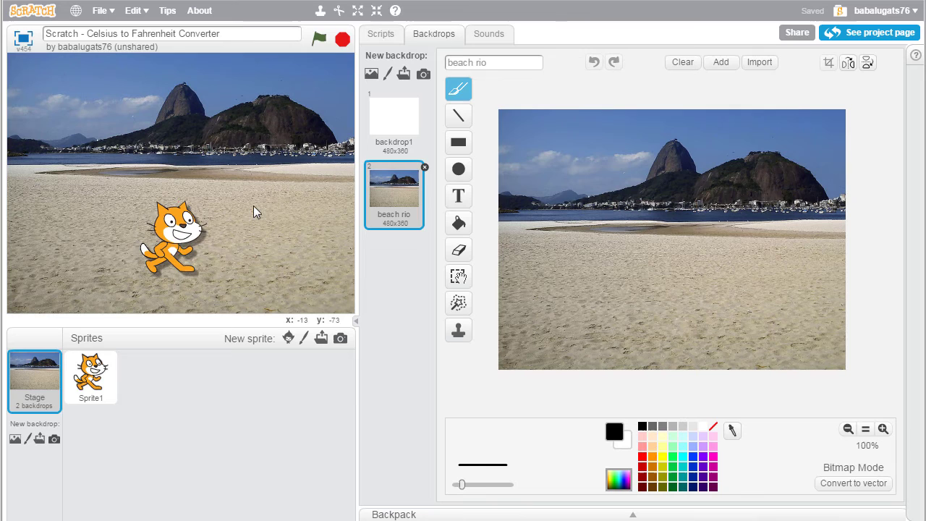
click(90, 376)
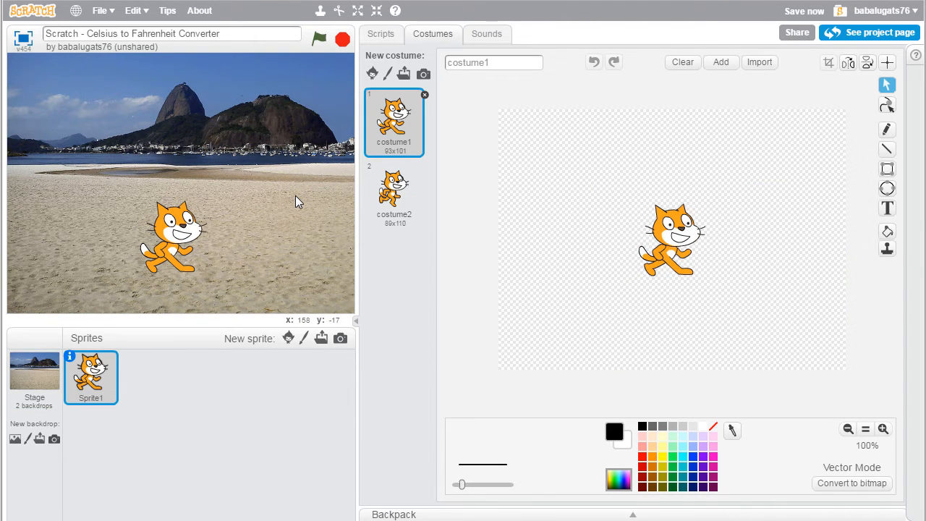
mouse_move(246, 161)
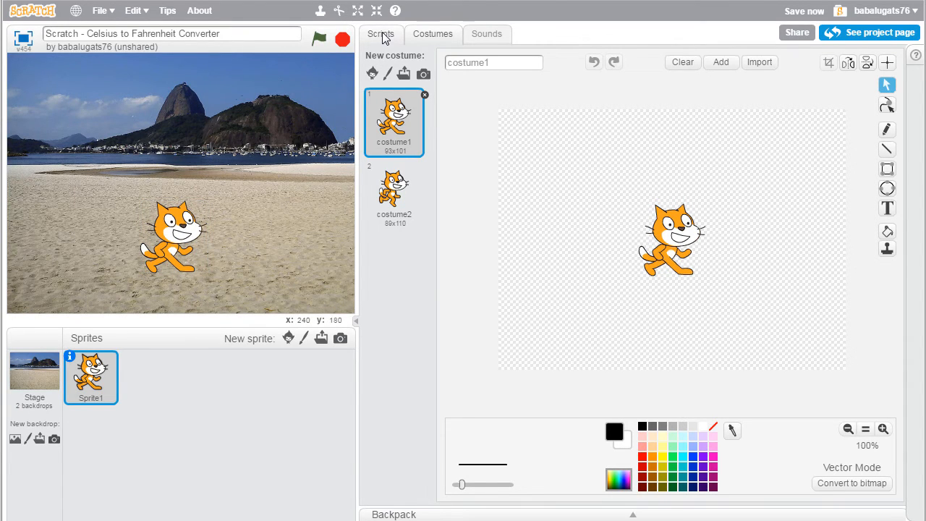
Place a 'when green flag clicked' hat block from Events into the cat's scripts area.
click(379, 33)
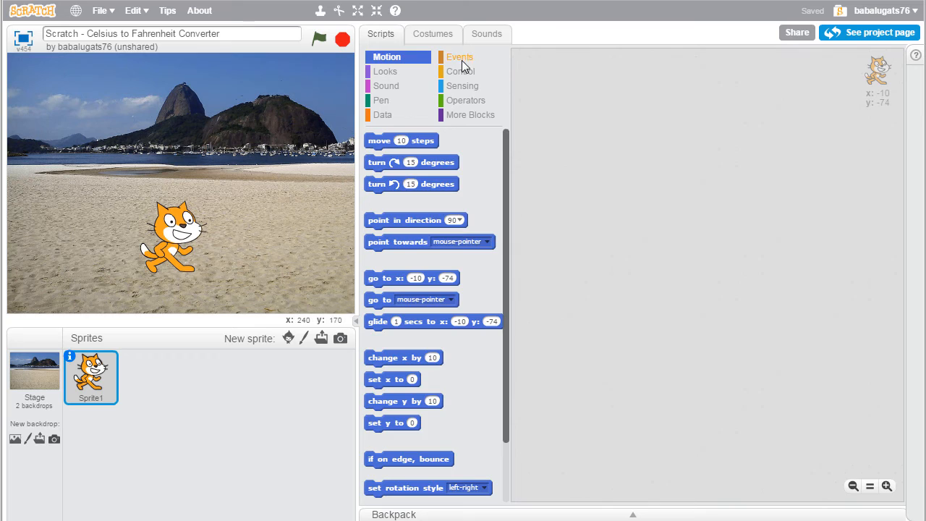
click(460, 57)
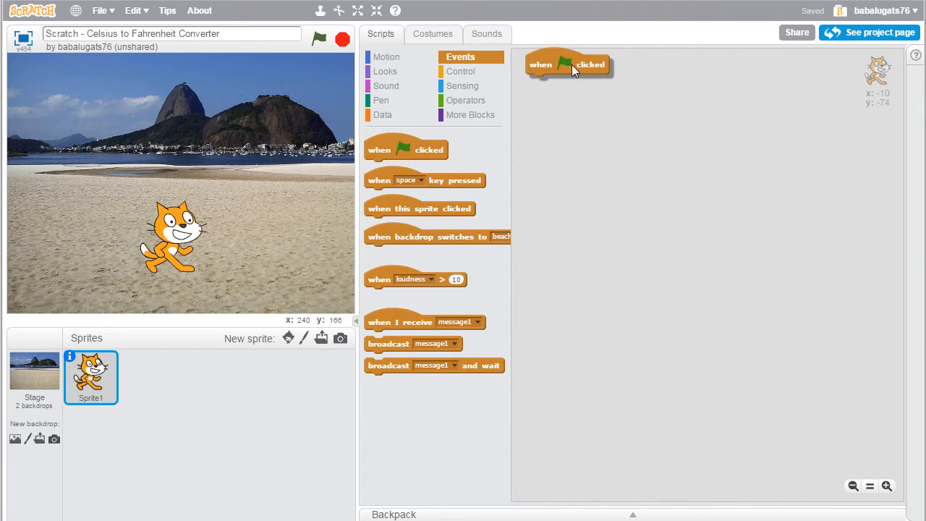
drag(567, 64, 581, 84)
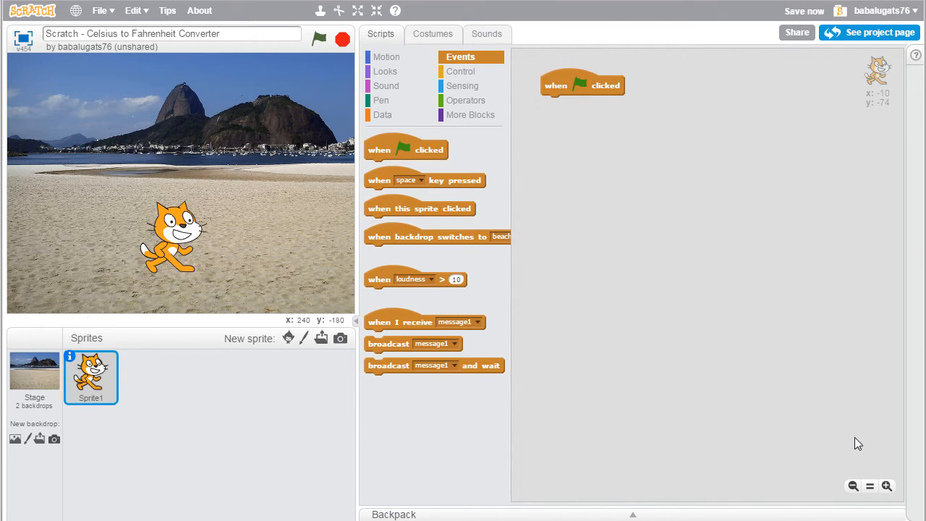
drag(581, 84, 601, 93)
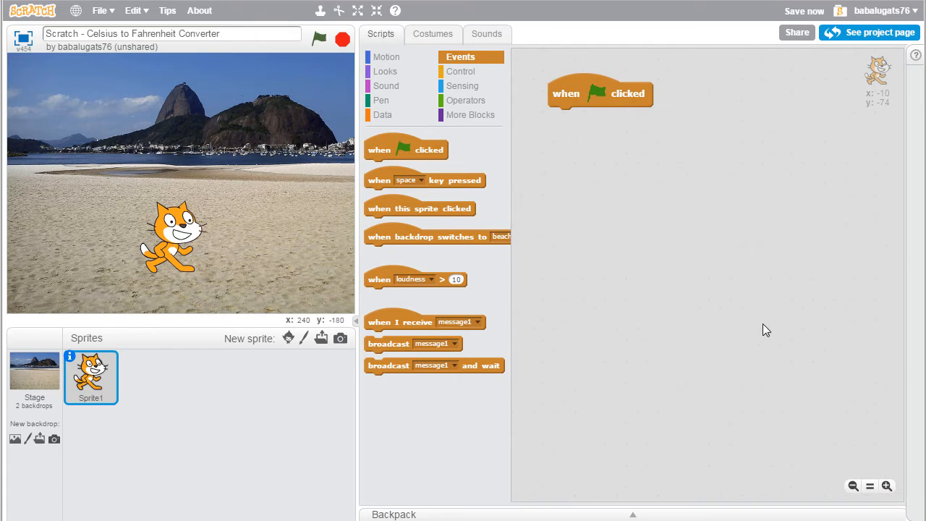
mouse_move(523, 269)
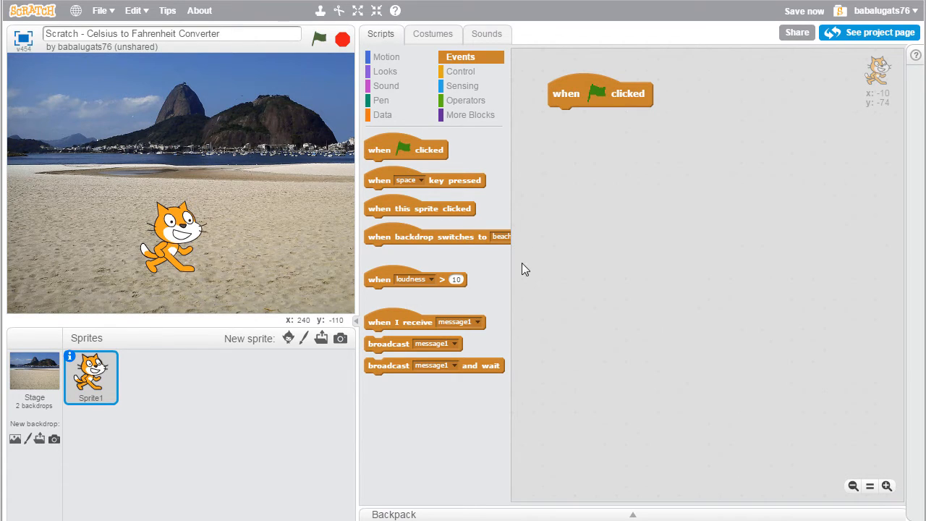
mouse_move(461, 85)
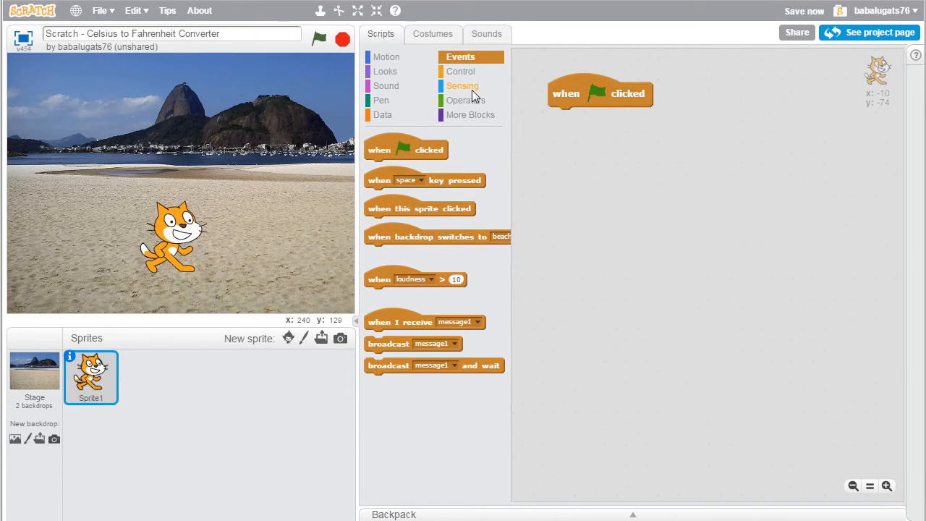
Add an ask-and-wait block reading 'What is the temperature in Celsius?' under the hat block.
click(462, 85)
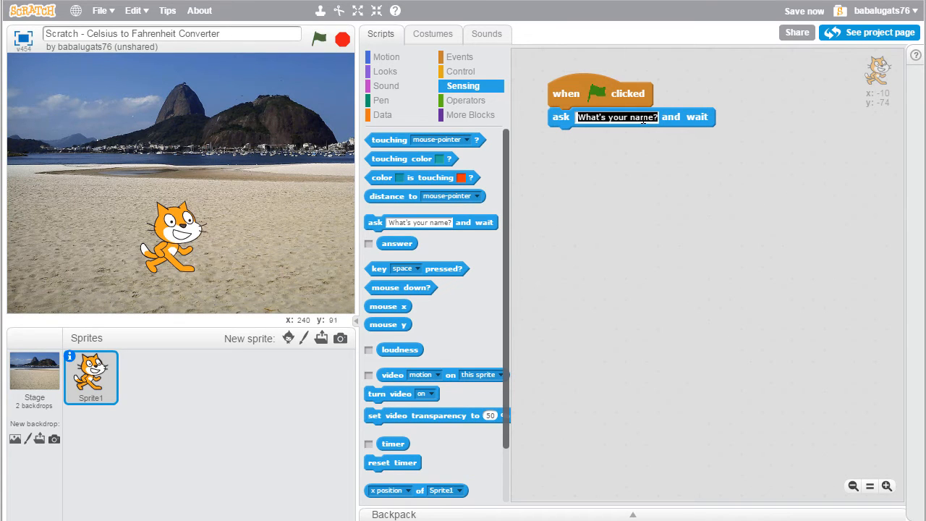
text(What is the temperature)
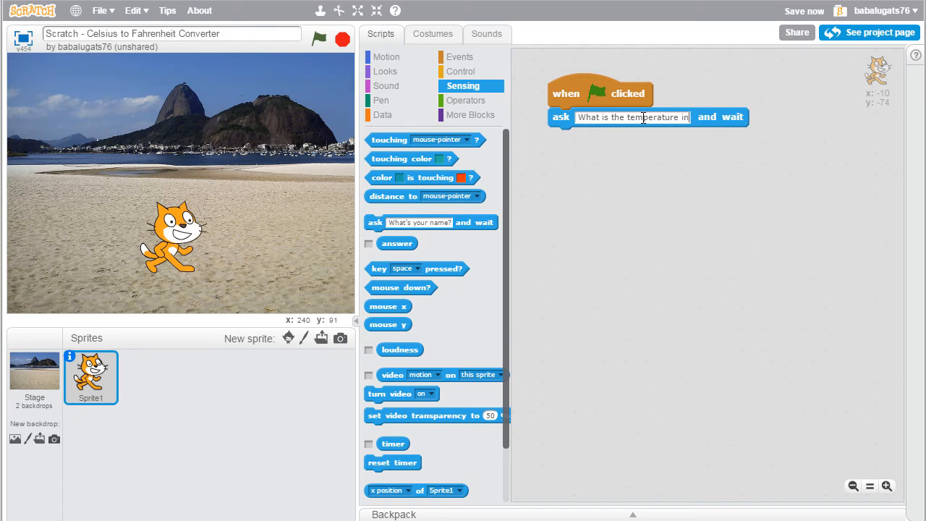
text(Celsius?)
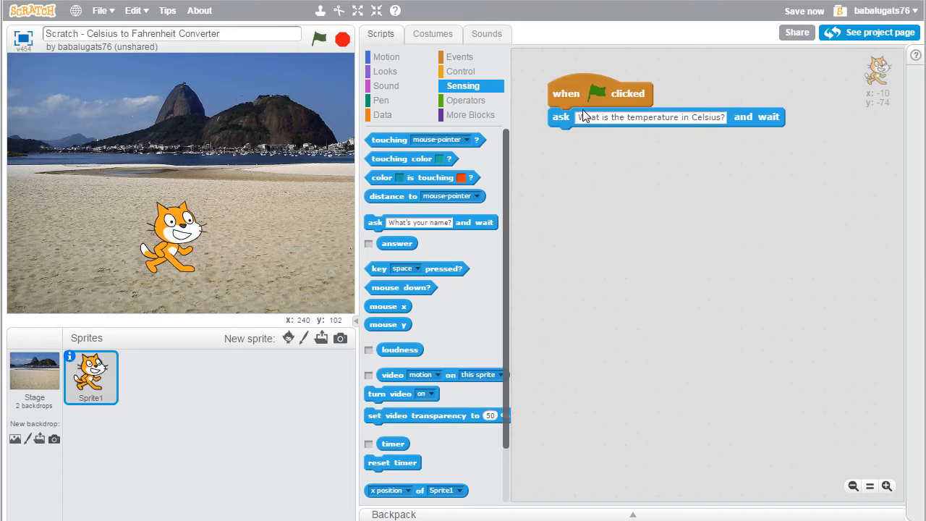
mouse_move(382, 115)
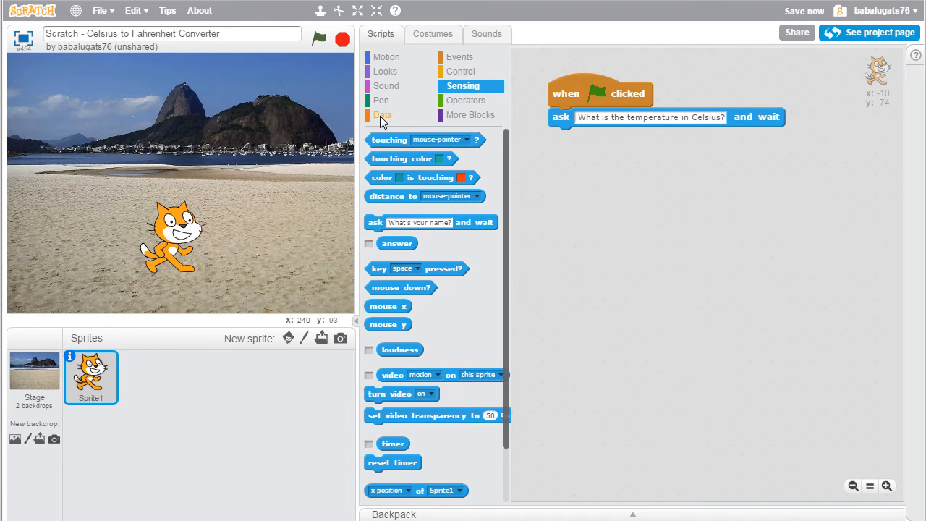
click(382, 114)
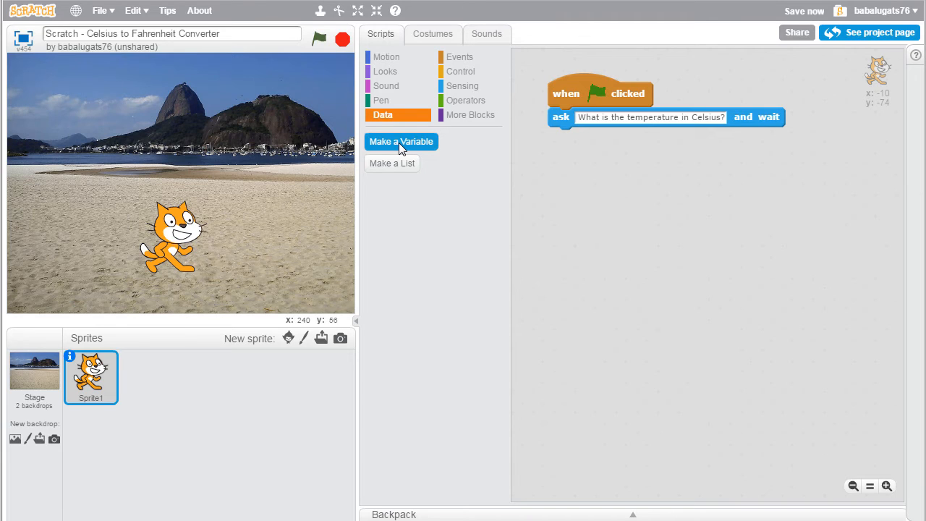
Make a variable named 'celsius' for this sprite only.
click(401, 141)
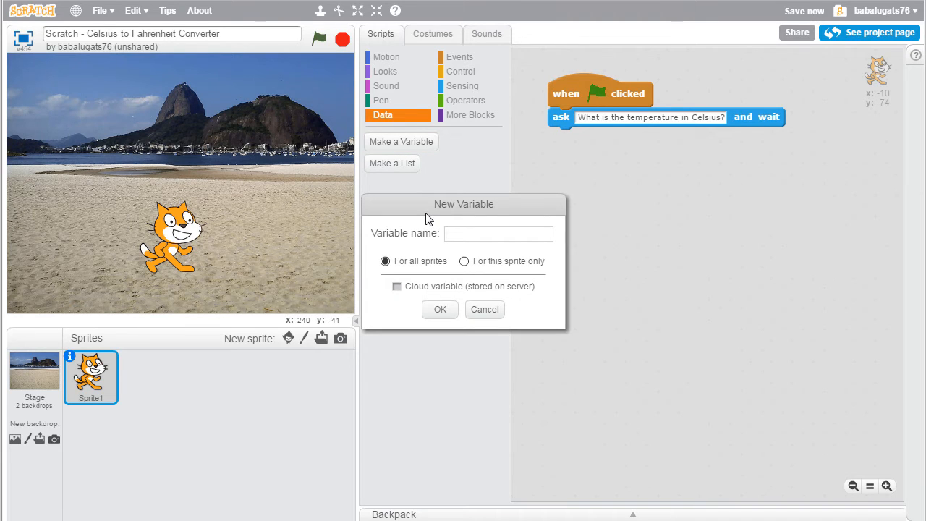
text(cels)
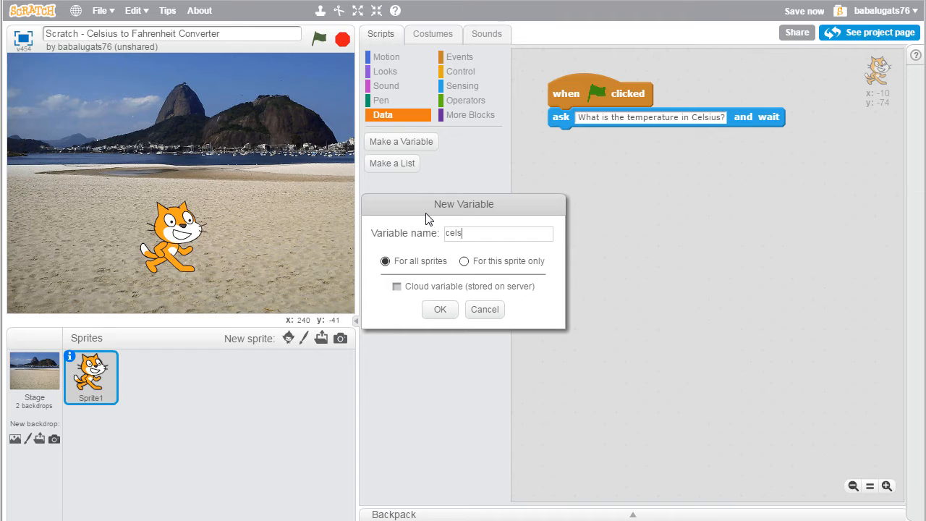
text(ius)
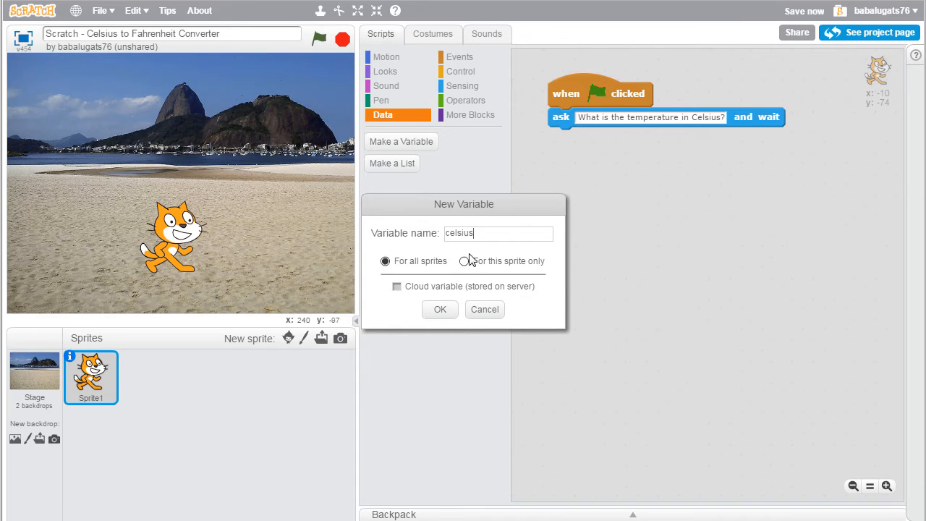
click(462, 261)
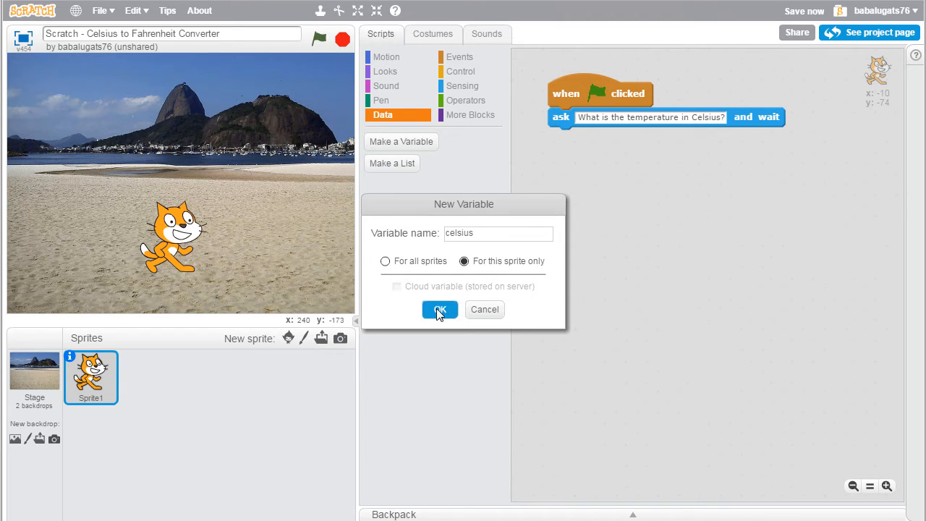
click(439, 309)
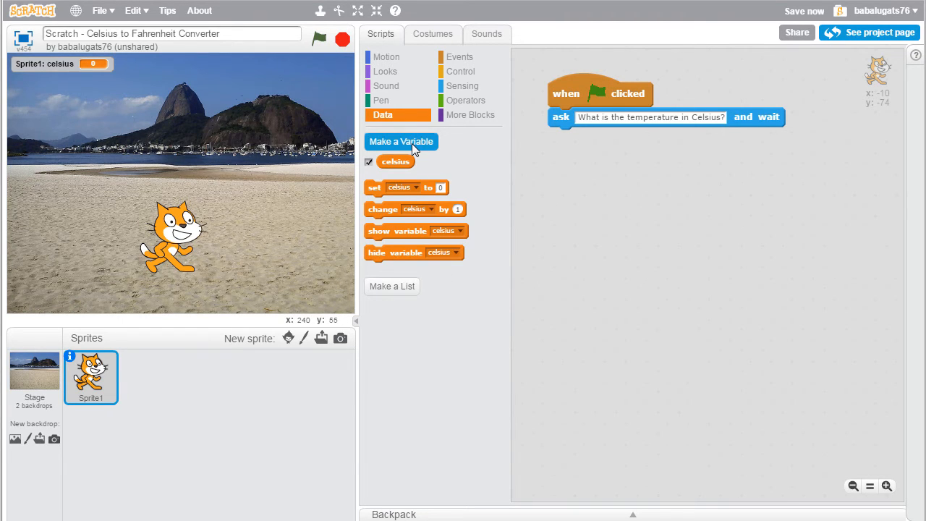
Make a second sprite-only variable named 'fahrenheit'.
click(401, 142)
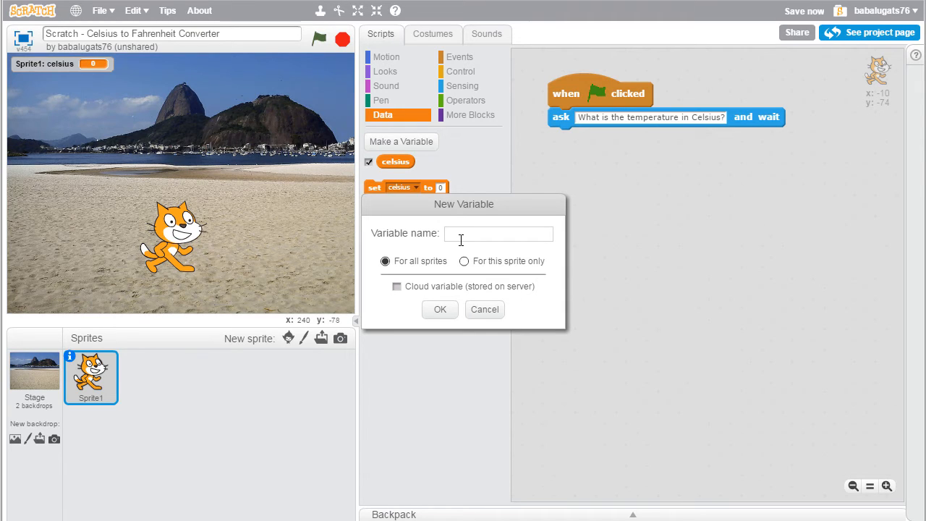
text(fahrenheit)
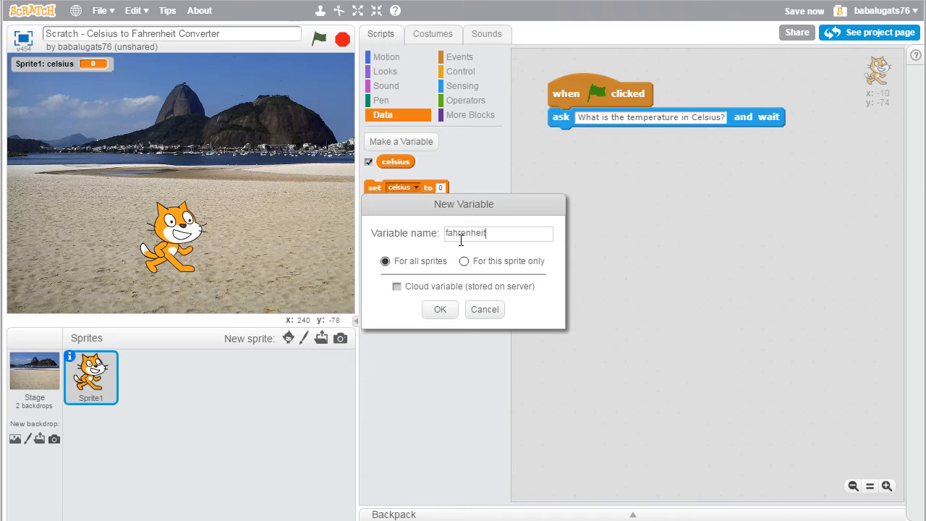
click(462, 261)
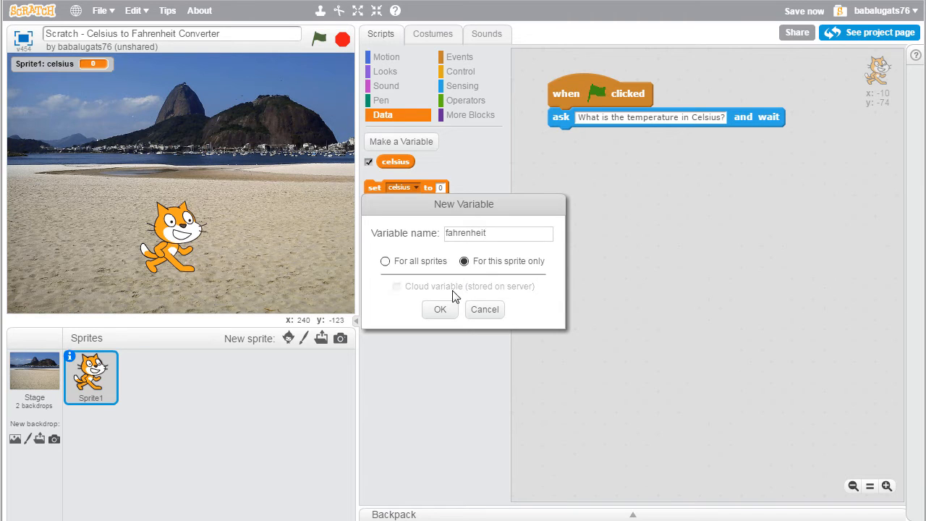
click(439, 309)
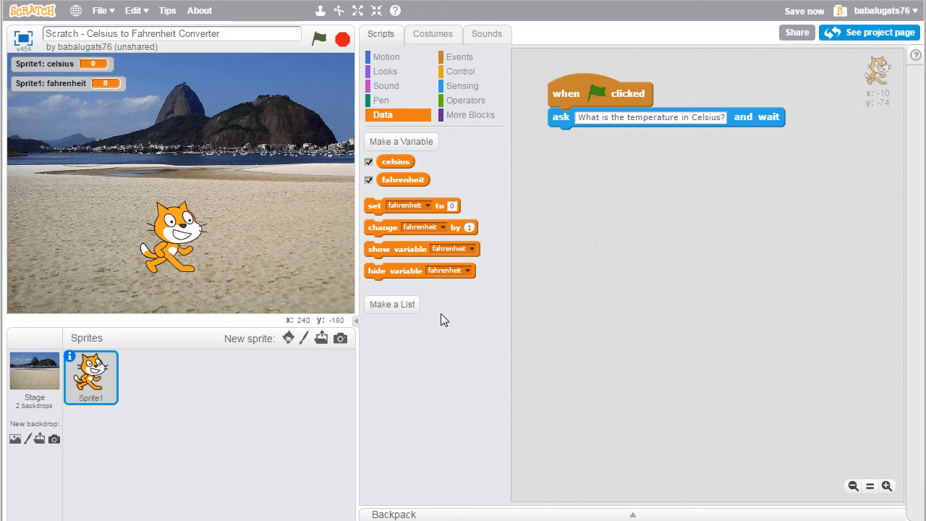
mouse_move(518, 215)
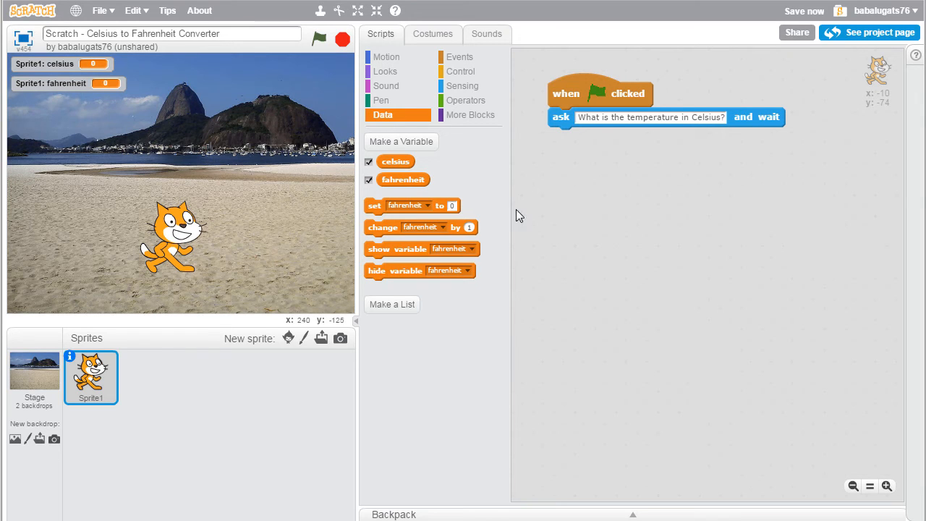
mouse_move(577, 79)
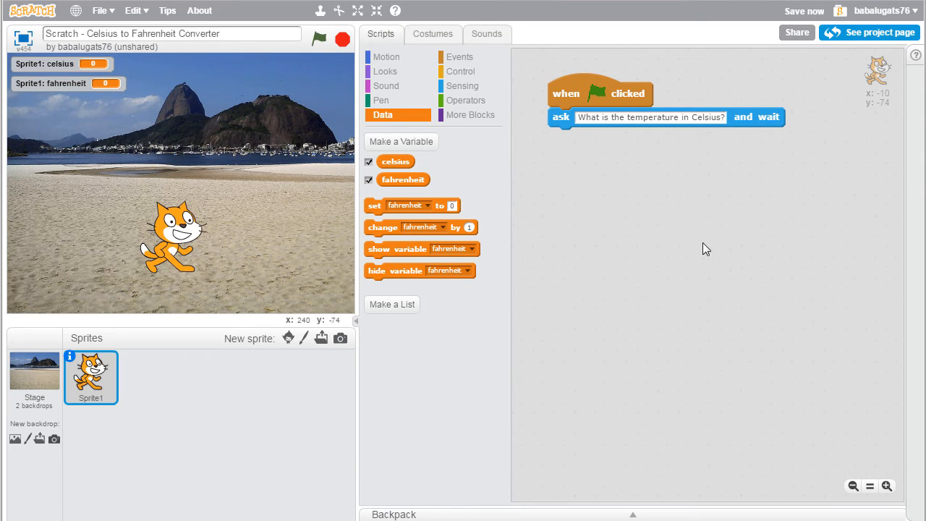
mouse_move(653, 237)
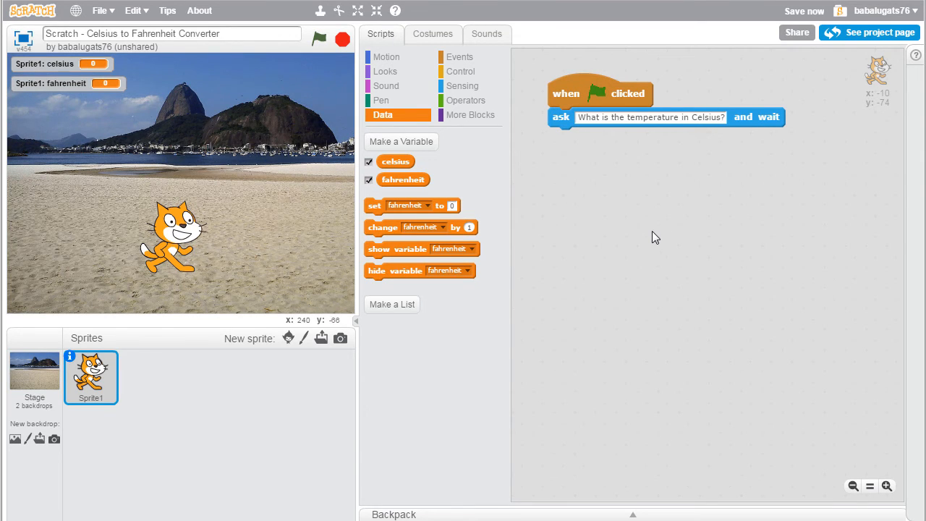
mouse_move(376, 208)
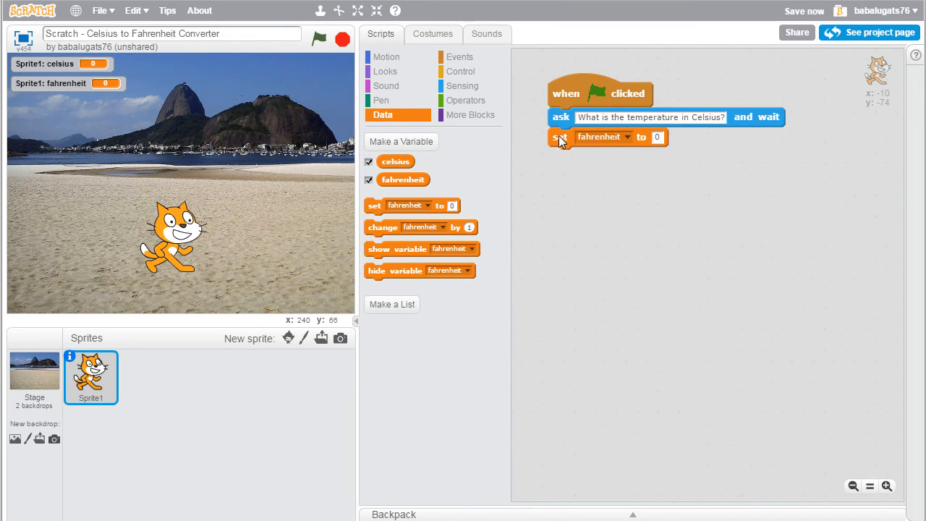
Switch the set block under the ask block to the celsius variable.
click(318, 39)
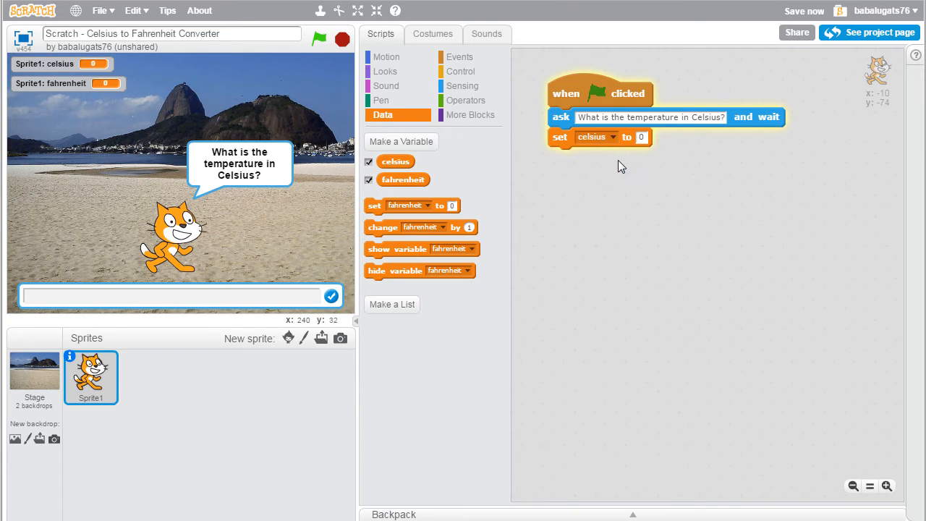
mouse_move(556, 113)
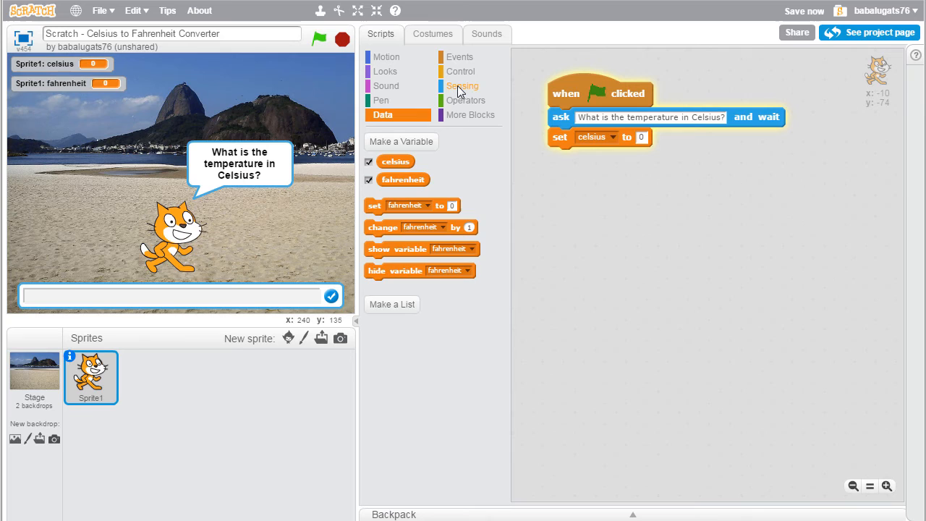
Set celsius to the answer block, then run and enter 15 in the answer box.
click(463, 85)
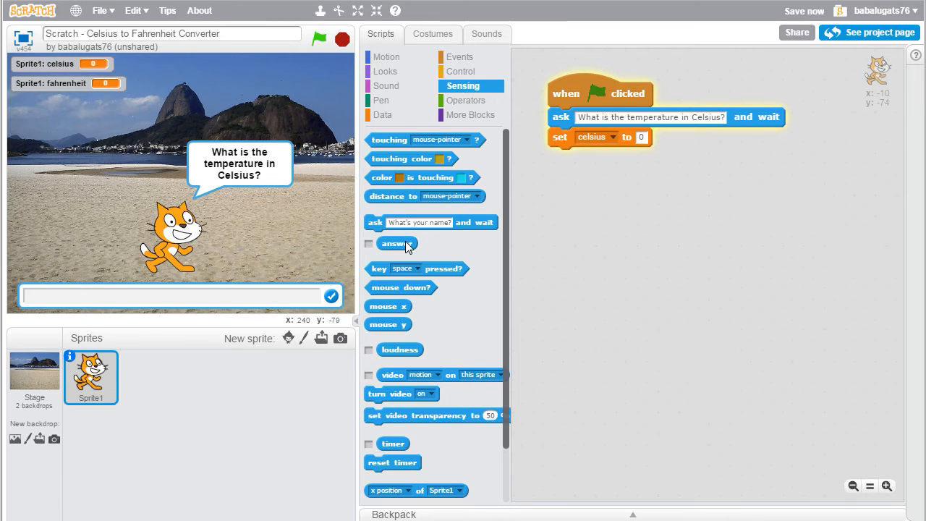
drag(396, 243, 615, 148)
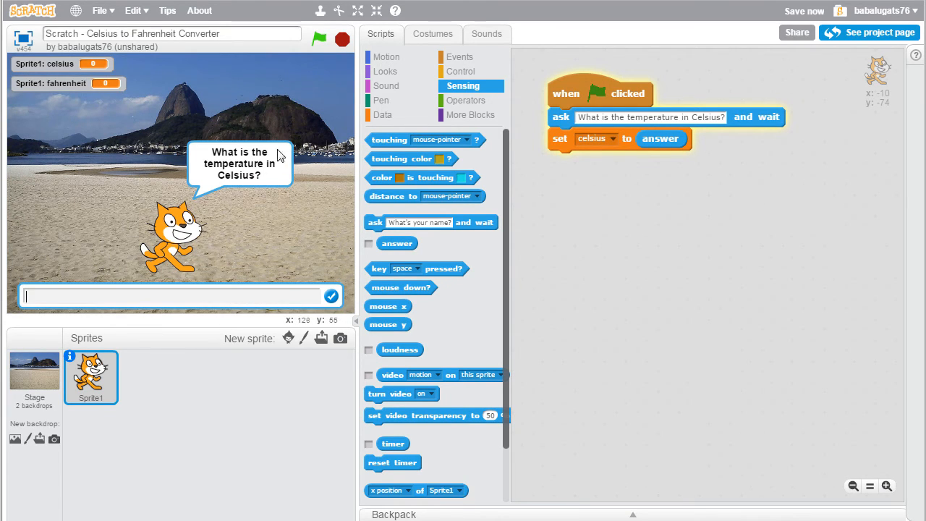
mouse_move(141, 301)
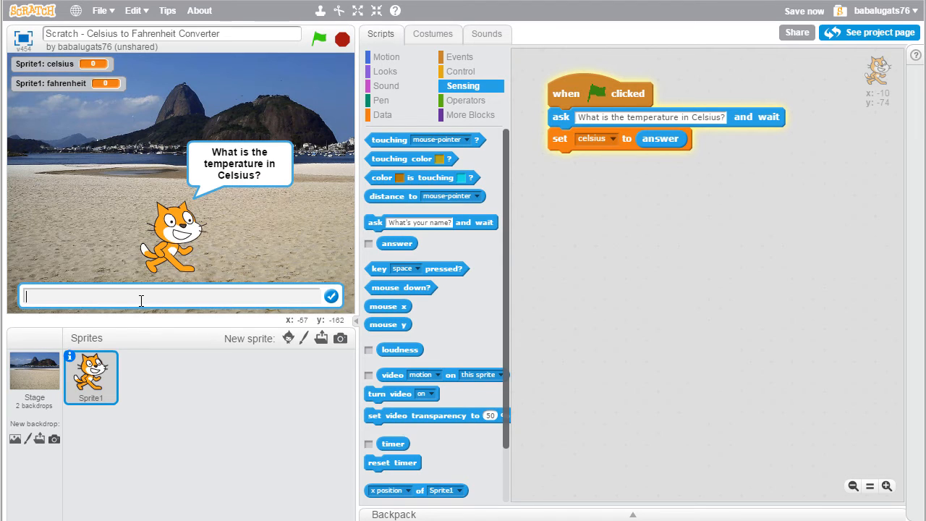
click(330, 295)
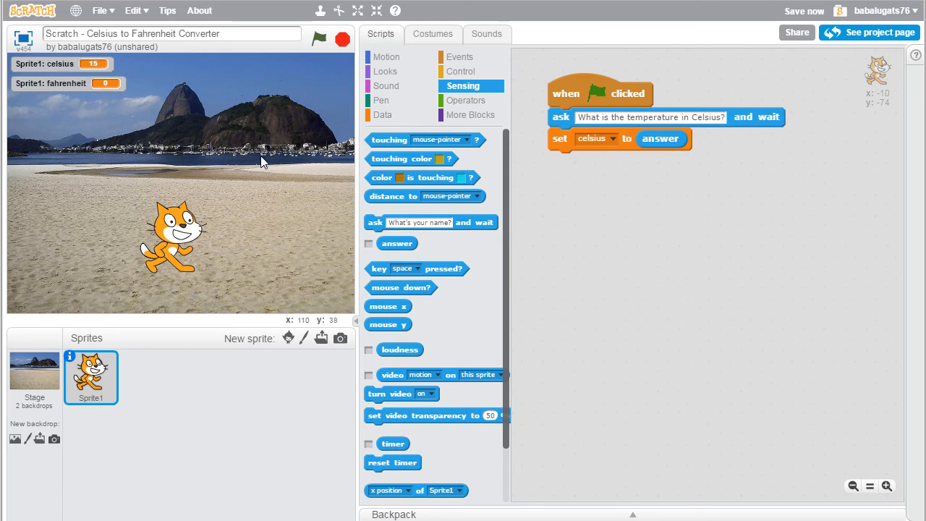
mouse_move(619, 211)
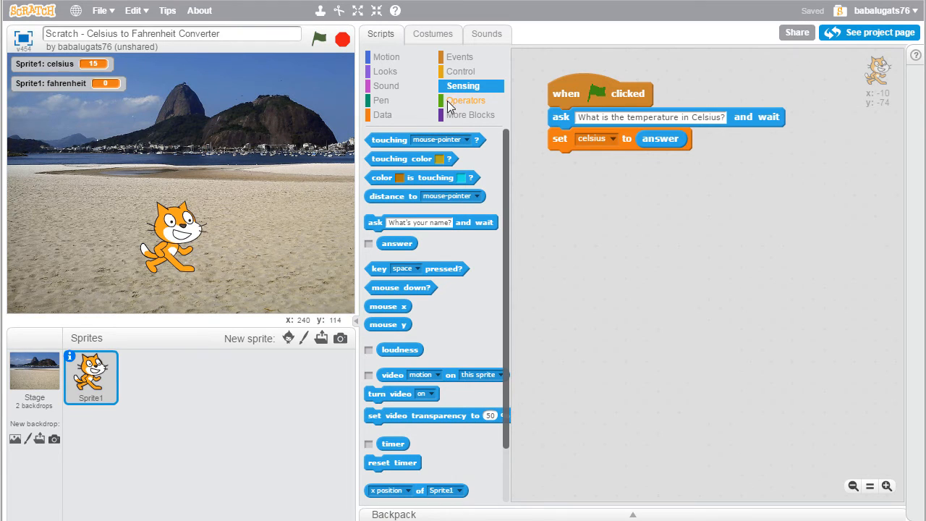
Assemble a loose multiply block with celsius on the left and a 9 / 5 divide block on the right.
click(466, 100)
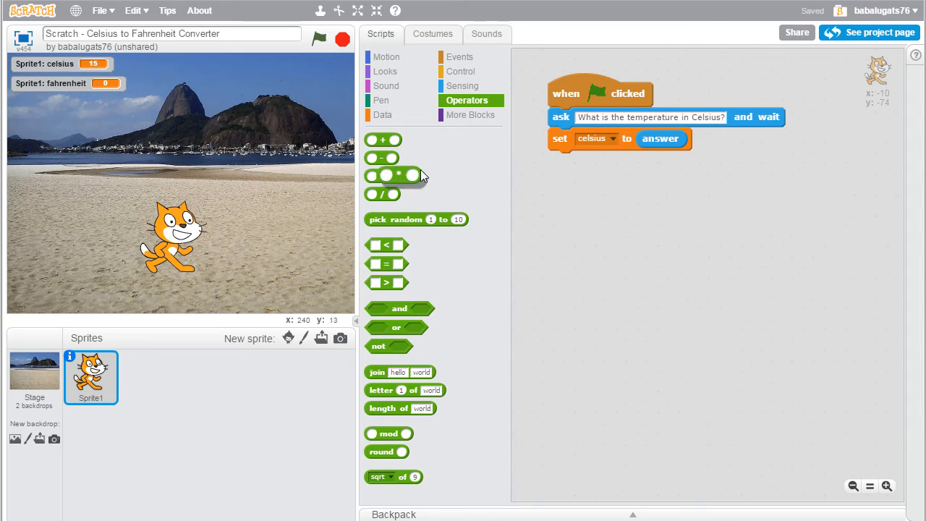
drag(383, 175, 621, 205)
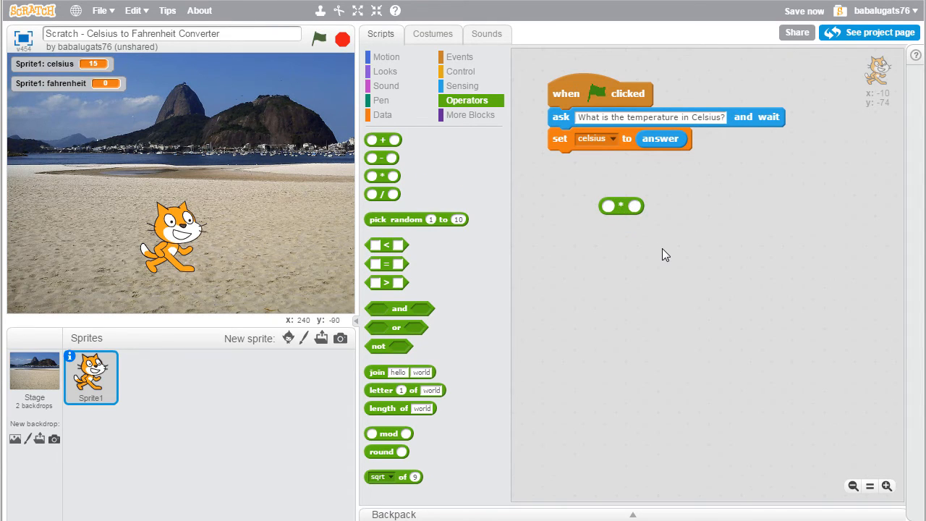
mouse_move(382, 116)
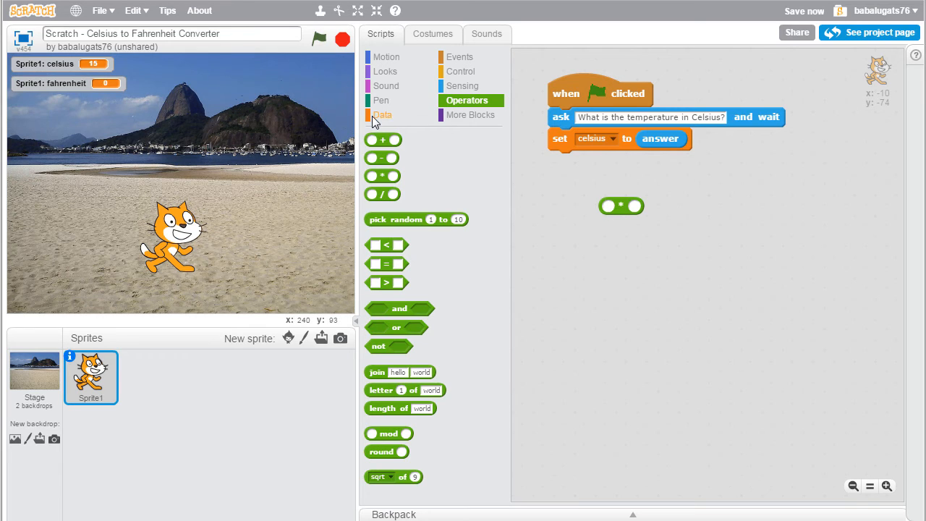
click(382, 114)
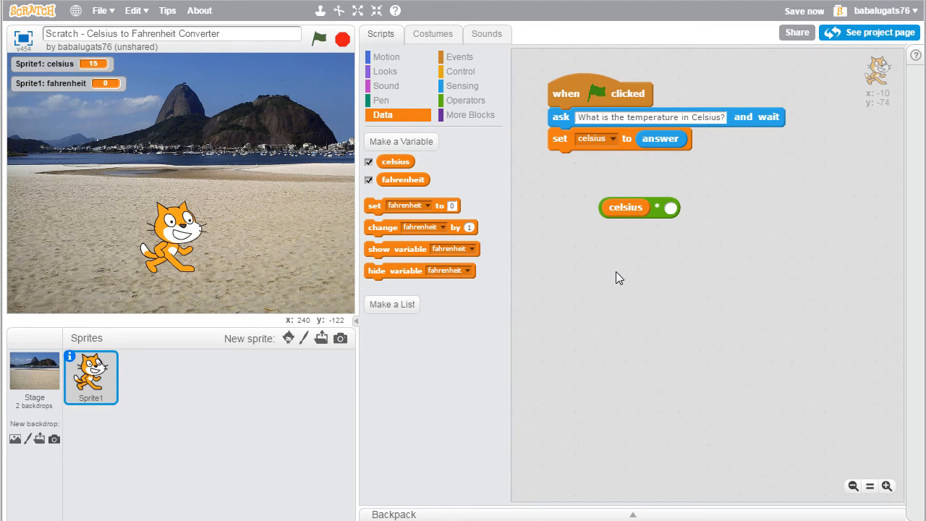
click(469, 99)
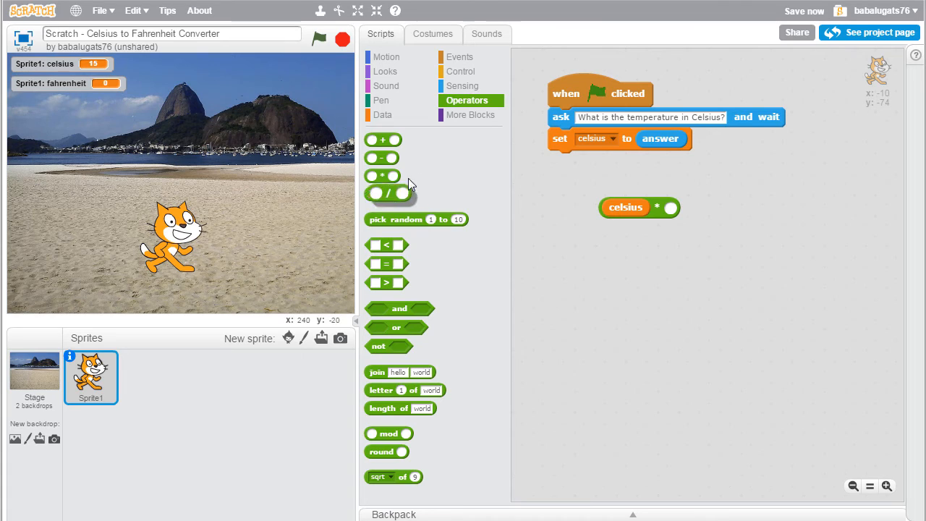
drag(381, 193, 671, 268)
text(5)
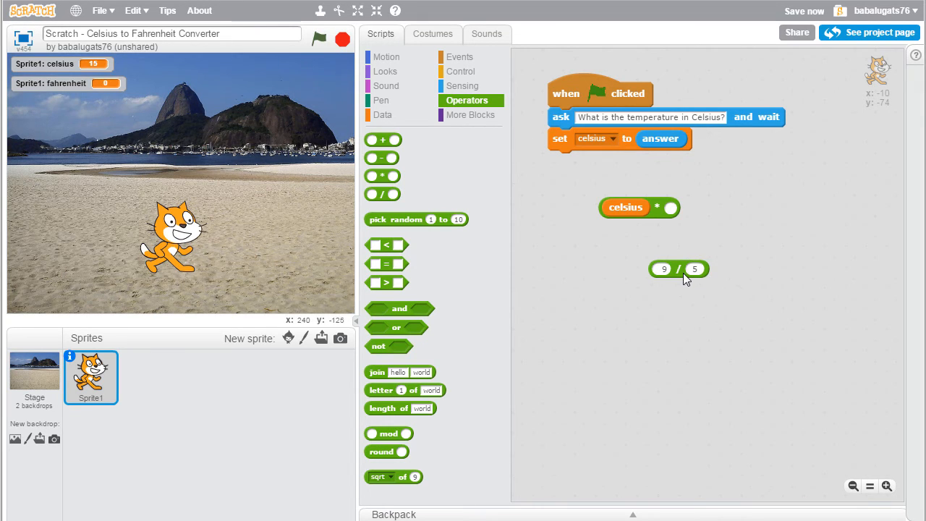
drag(678, 269, 697, 208)
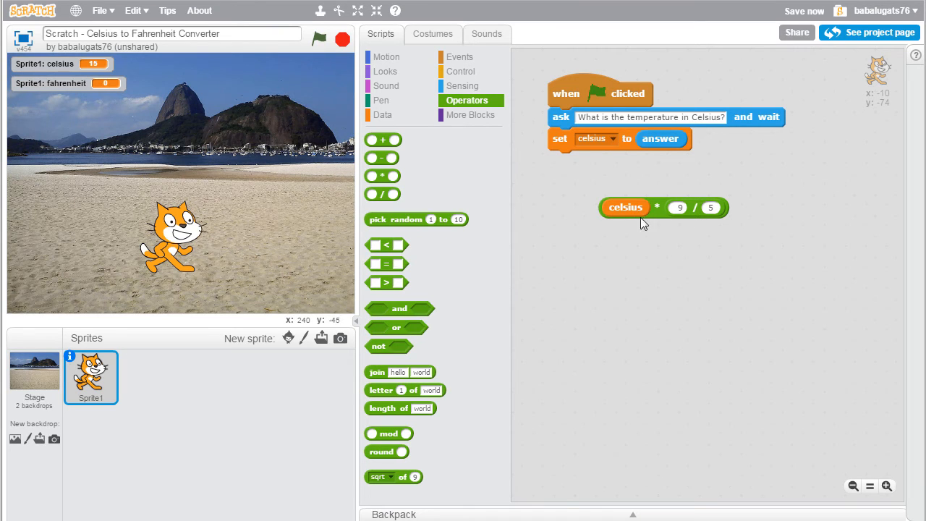
mouse_move(624, 221)
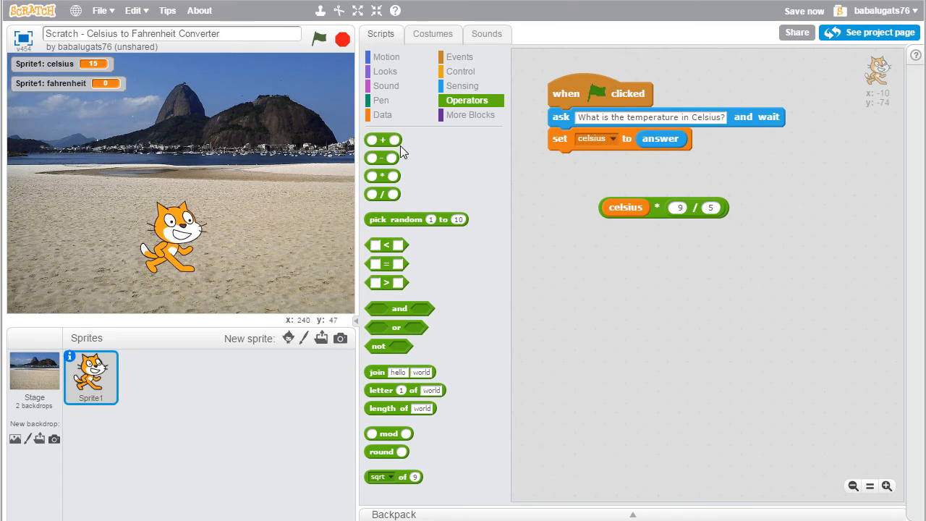
Wrap the expression in an addition block with 32 and set fahrenheit to celsius × (9 / 5) + 32.
drag(381, 139, 717, 281)
text(32)
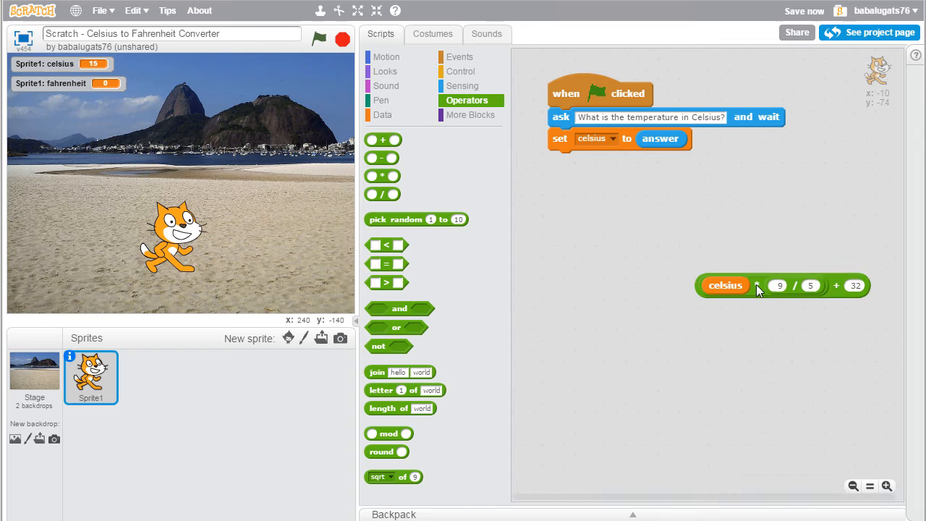
drag(781, 285, 648, 195)
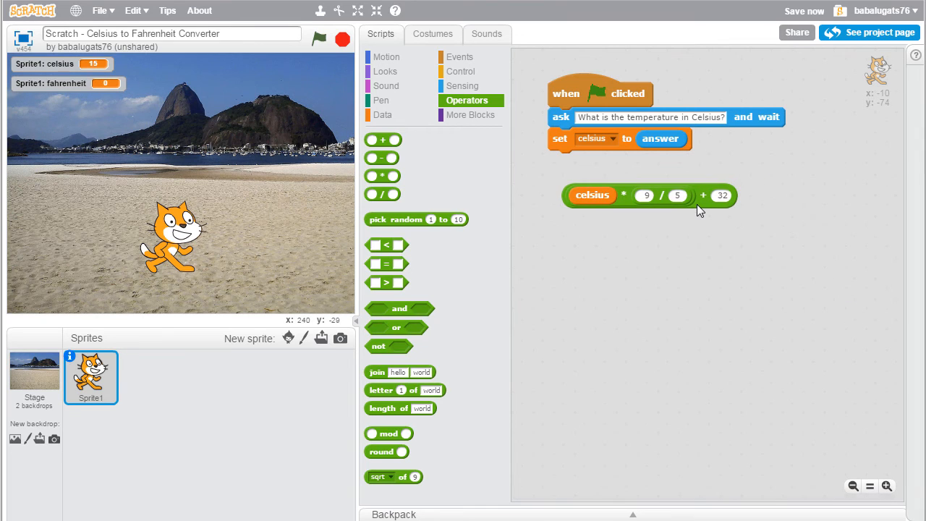
mouse_move(751, 176)
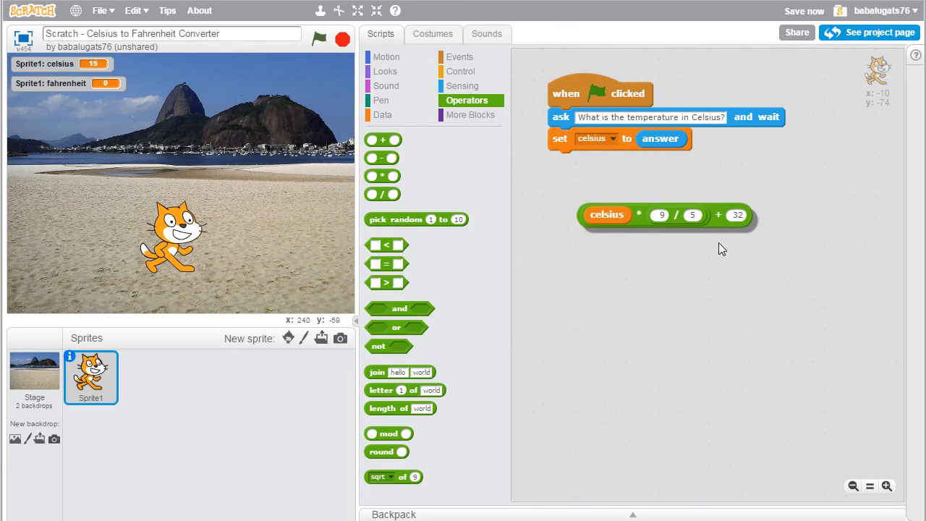
drag(665, 214, 673, 234)
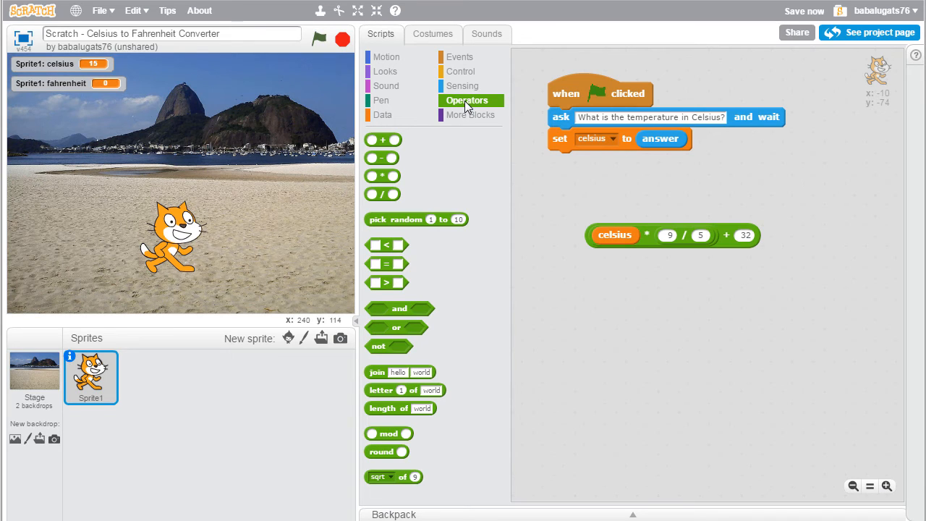
click(382, 114)
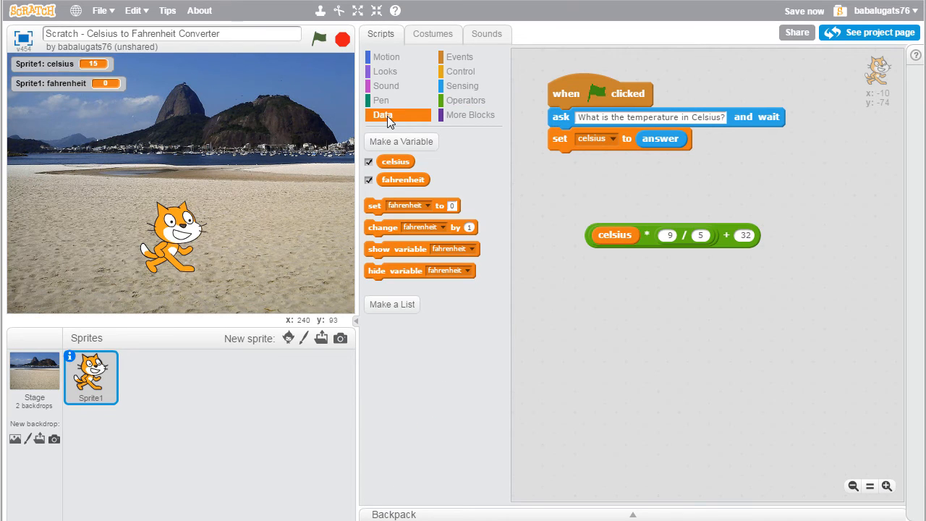
drag(412, 205, 596, 164)
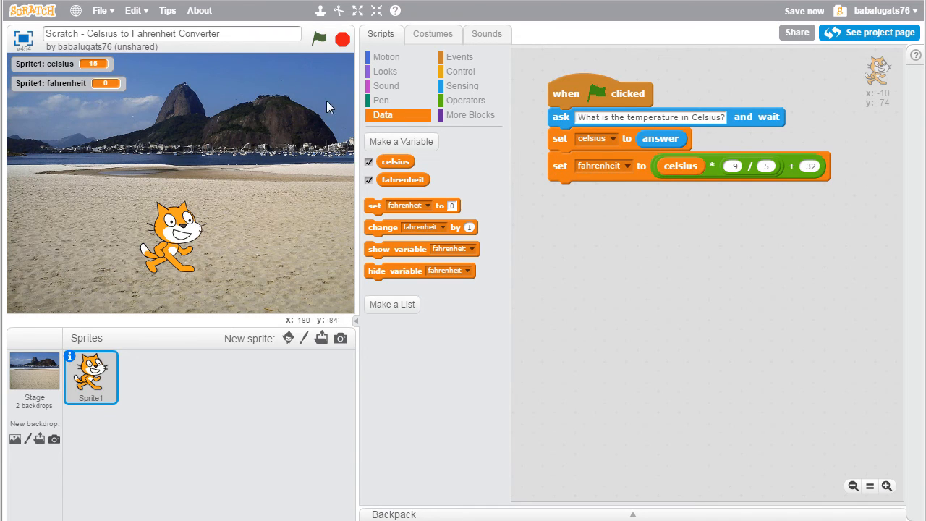
Run the project with 102 as the Celsius answer so fahrenheit shows 215.6.
click(318, 39)
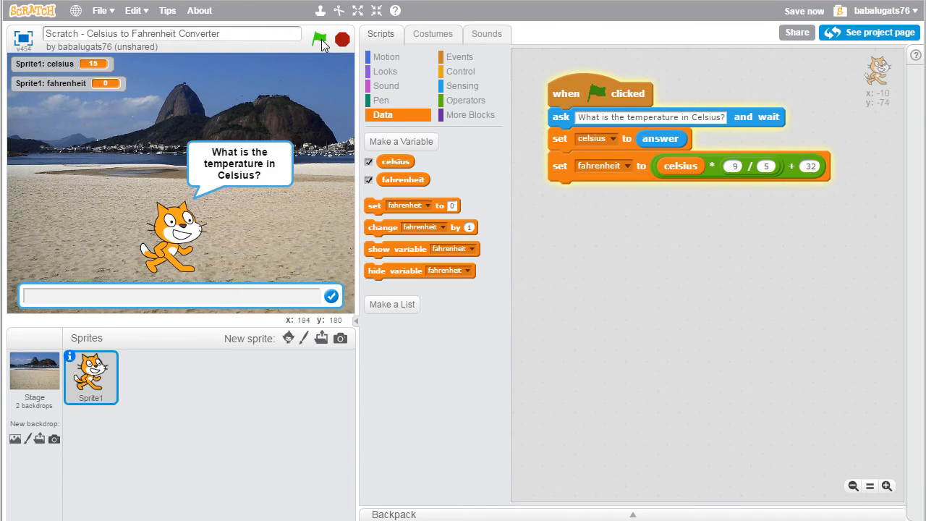
text(1)
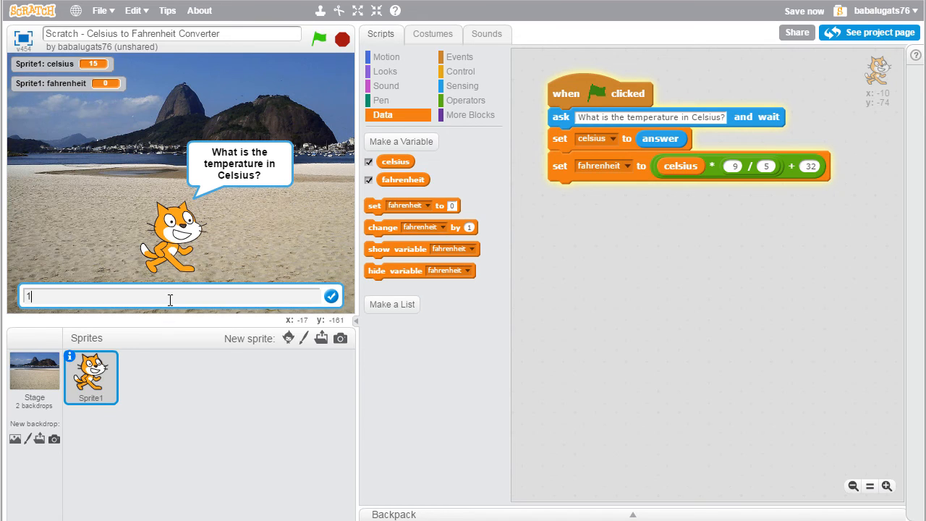
click(331, 295)
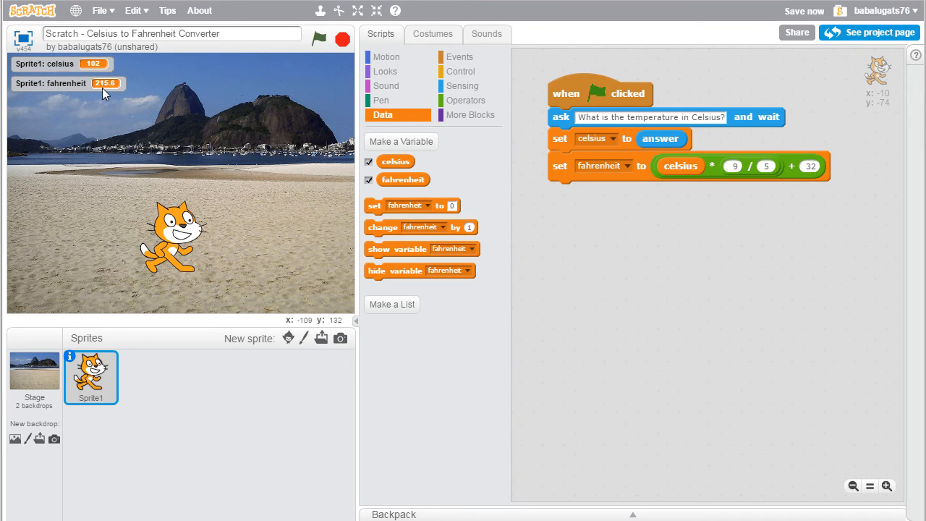
mouse_move(104, 94)
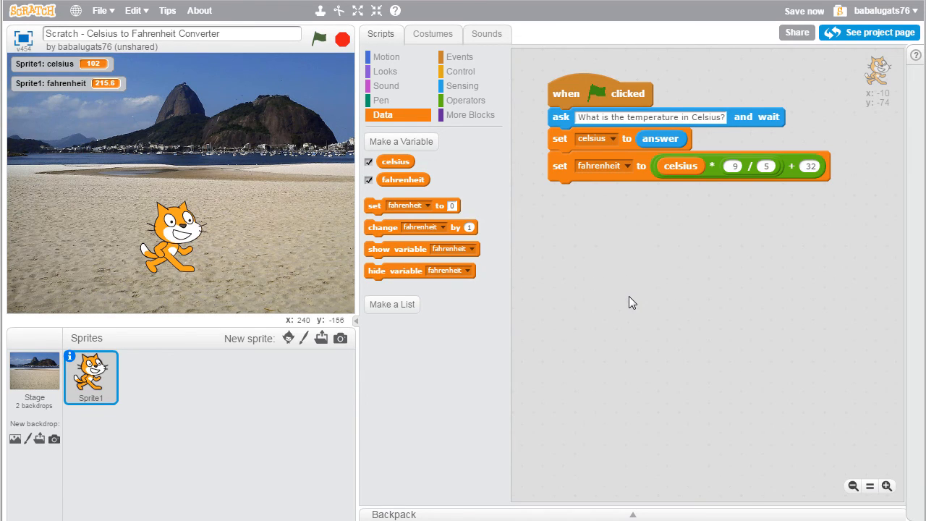
mouse_move(568, 258)
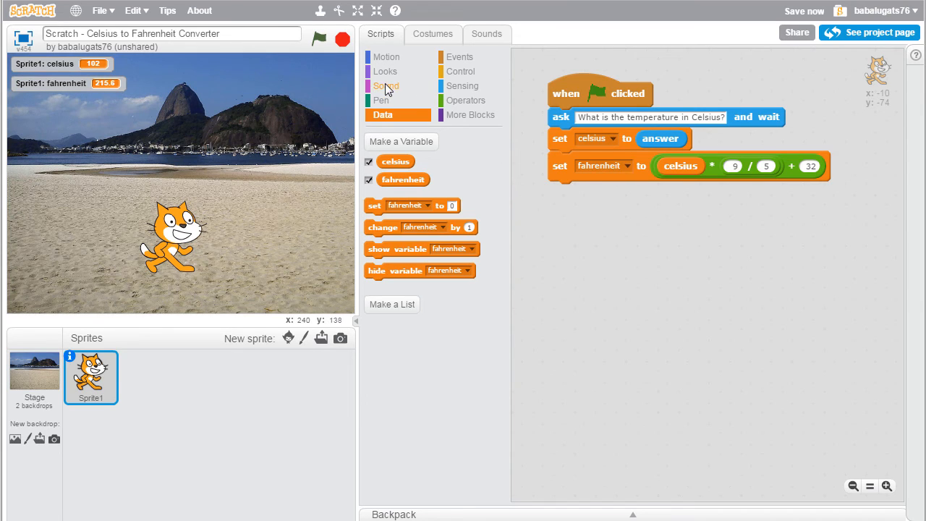
mouse_move(385, 71)
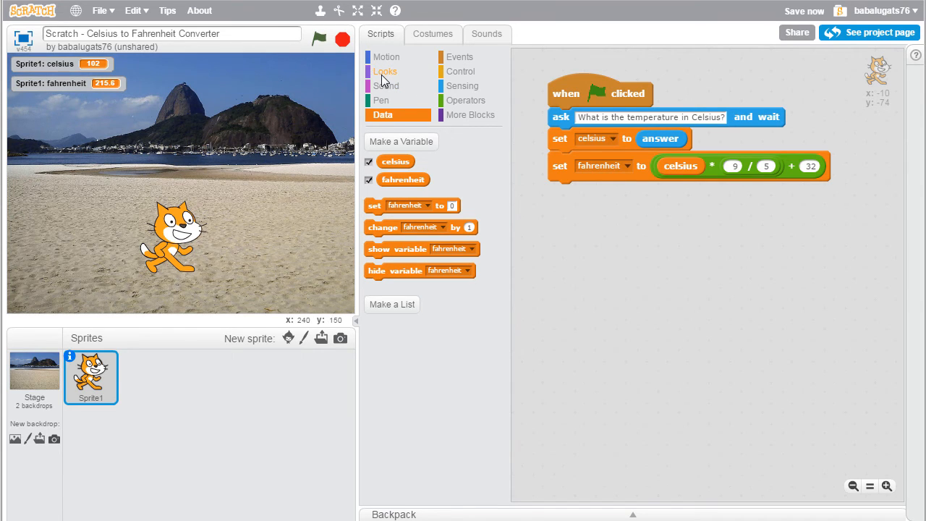
Snap a say Hello! block from Looks under the set fahrenheit block.
click(385, 71)
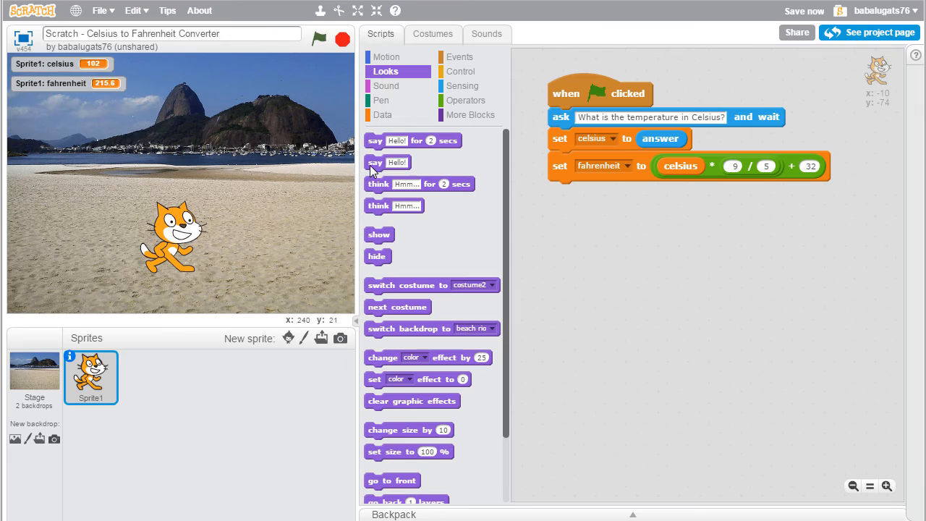
drag(388, 162, 581, 189)
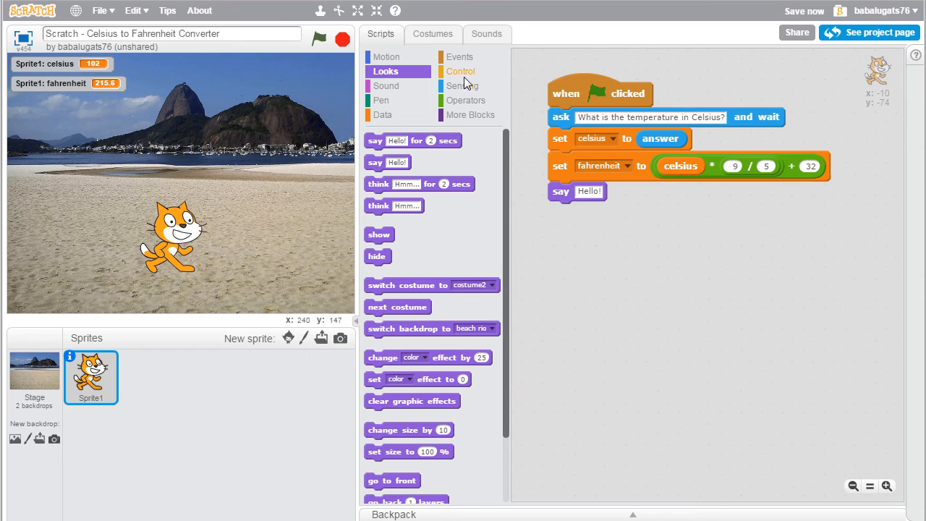
click(466, 100)
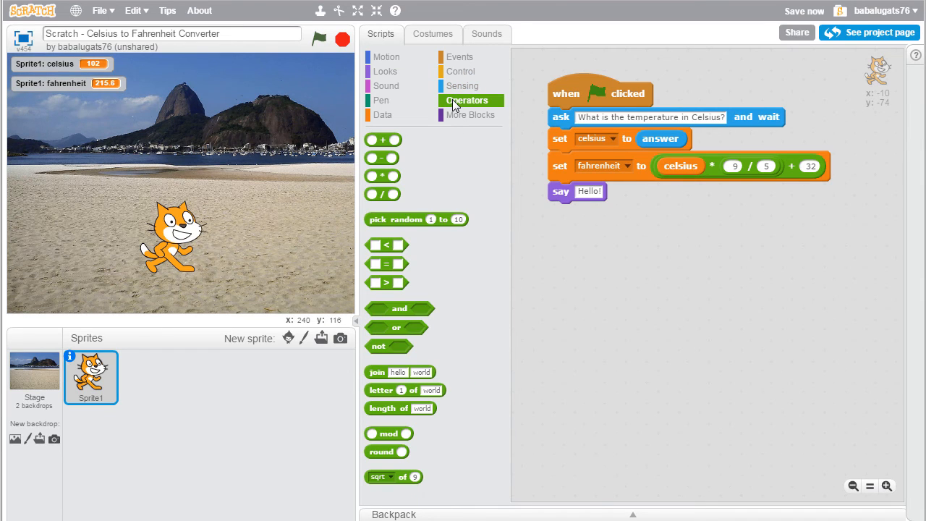
mouse_move(382, 383)
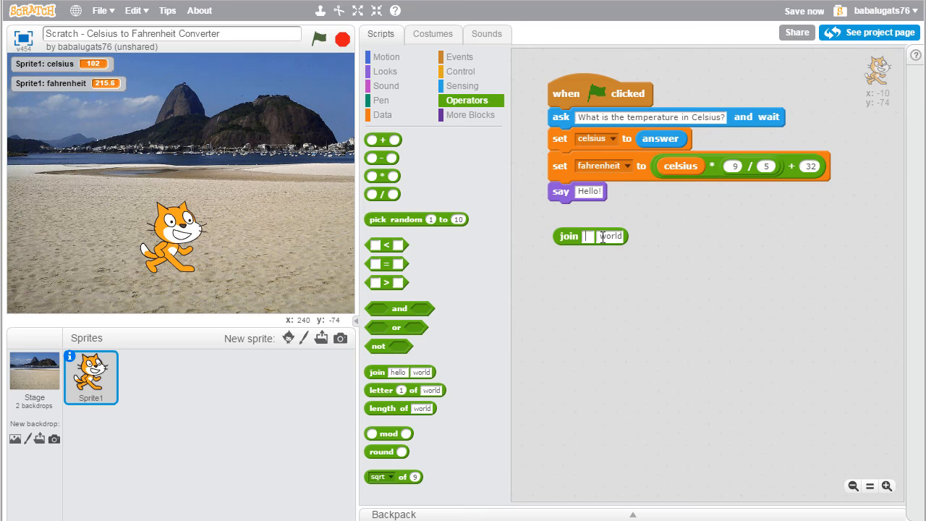
Fill a join block with "The temperature in Fahrenheit is:" and the fahrenheit variable for the say block.
text(The temperature in Fahrenheit is:)
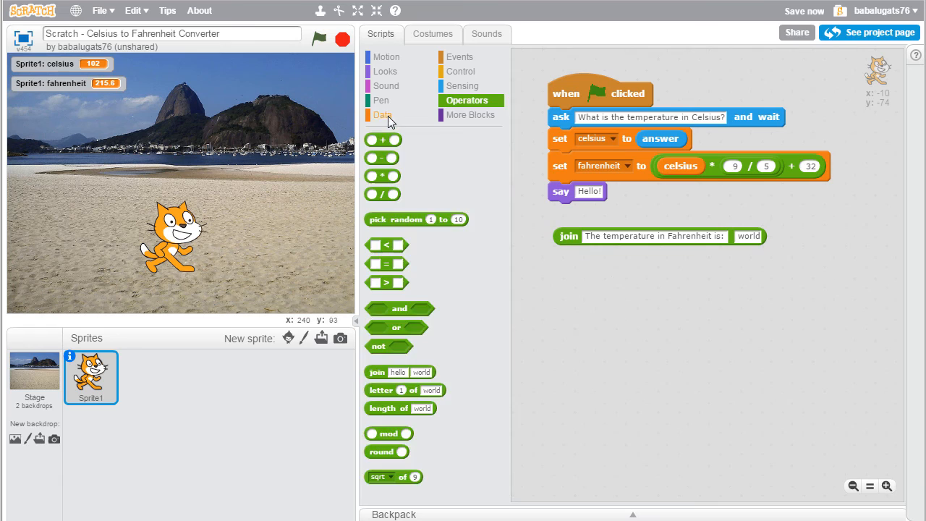
click(382, 115)
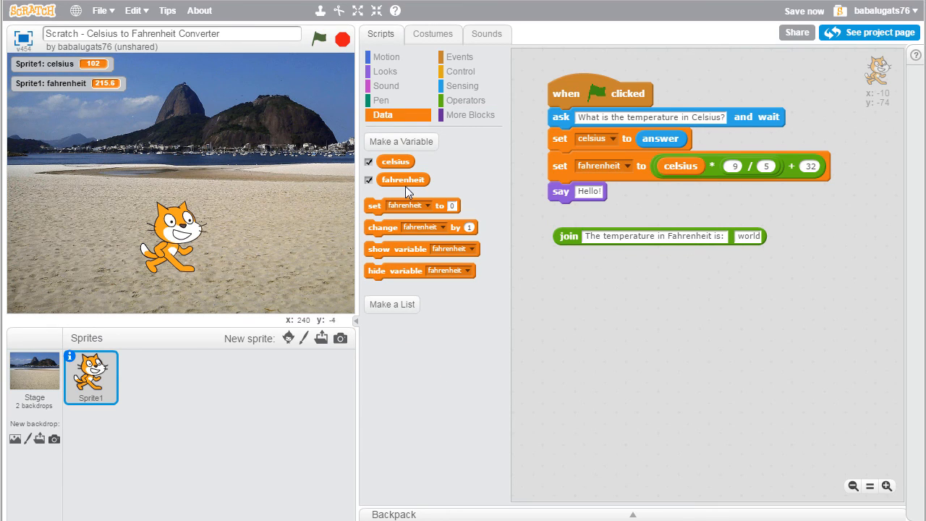
drag(404, 180, 755, 235)
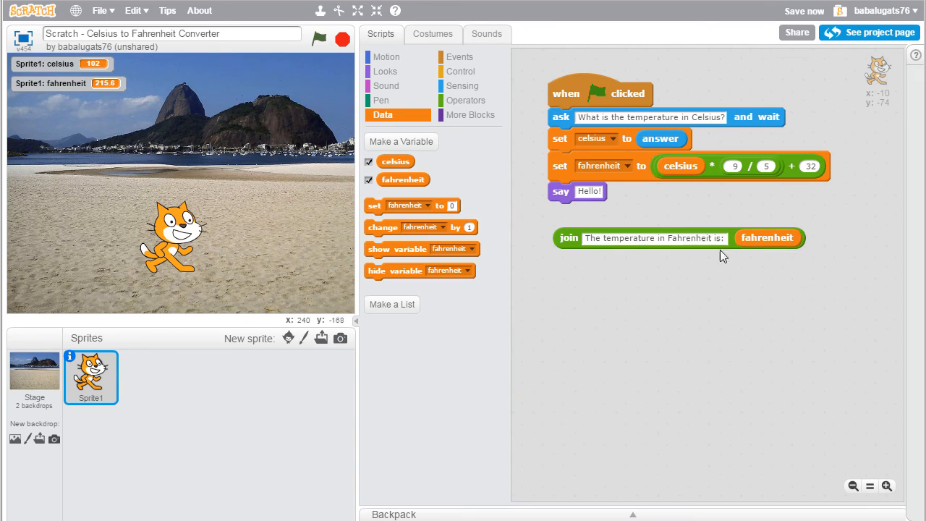
mouse_move(706, 254)
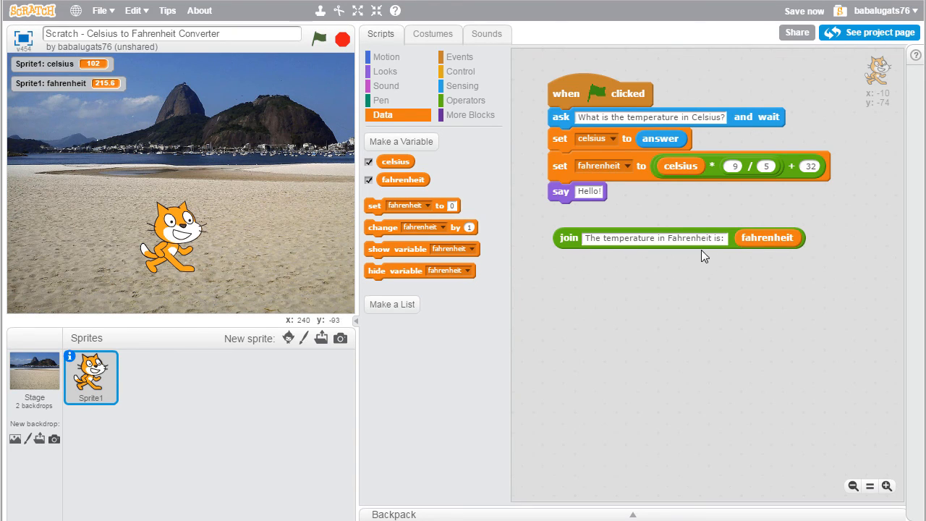
mouse_move(787, 240)
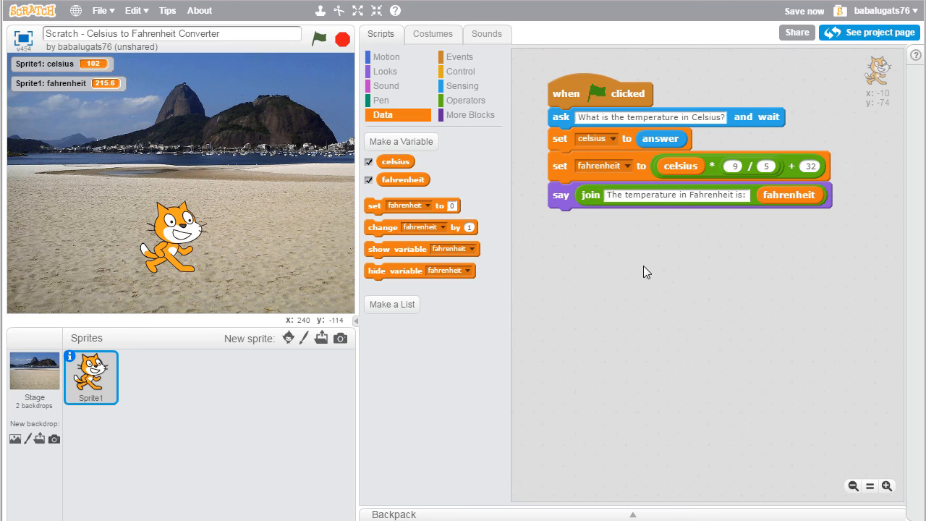
mouse_move(304, 81)
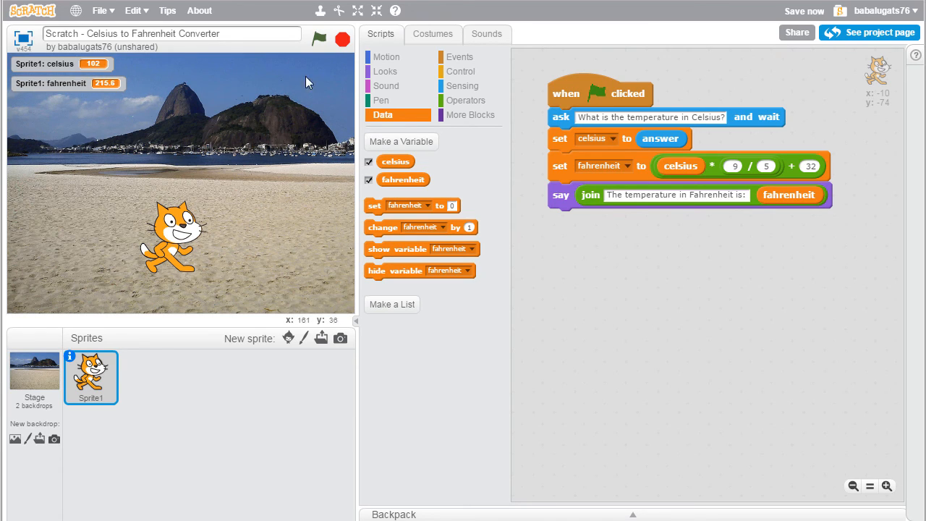
Run the converter so the cat answers "The temperature in Fahrenheit is: 215.6".
click(318, 39)
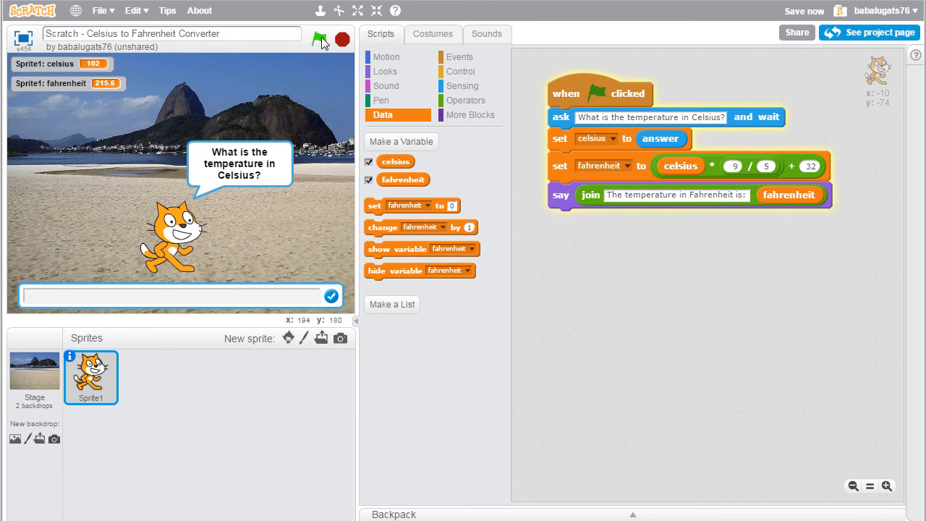
mouse_move(243, 295)
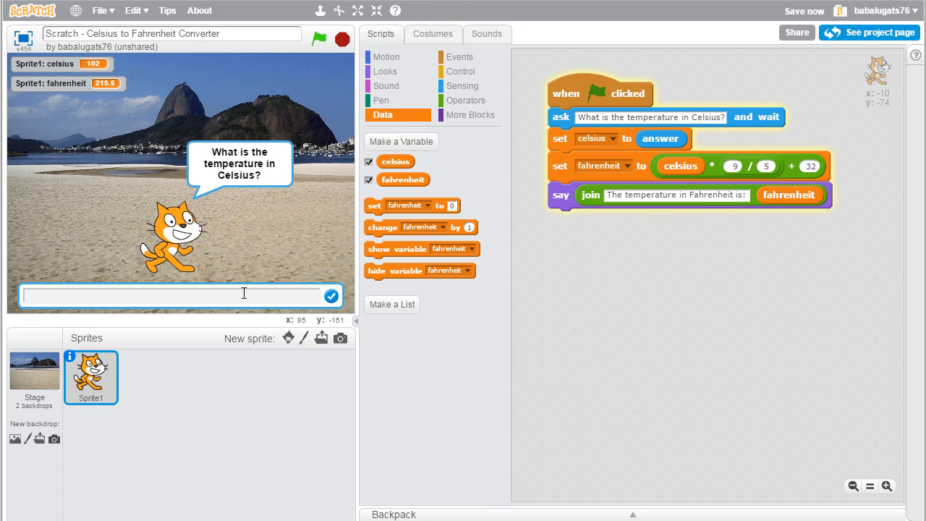
click(330, 295)
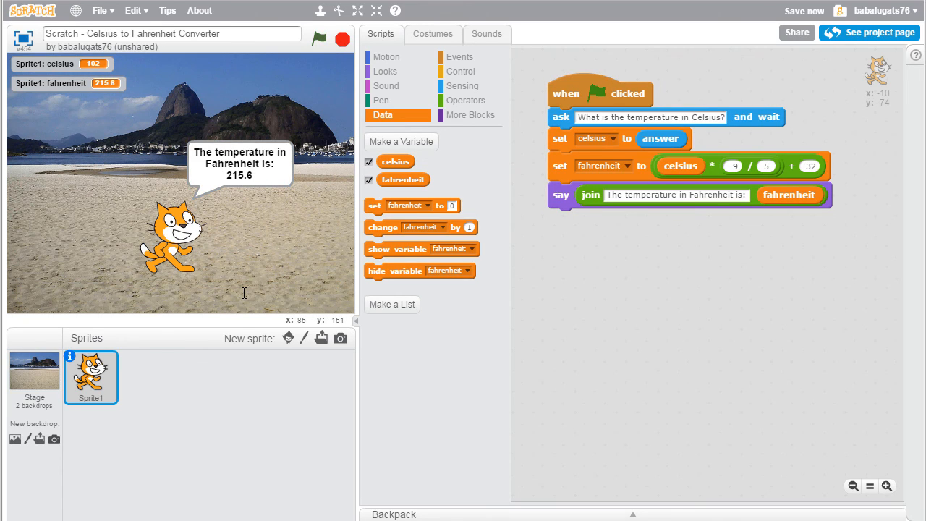
mouse_move(233, 253)
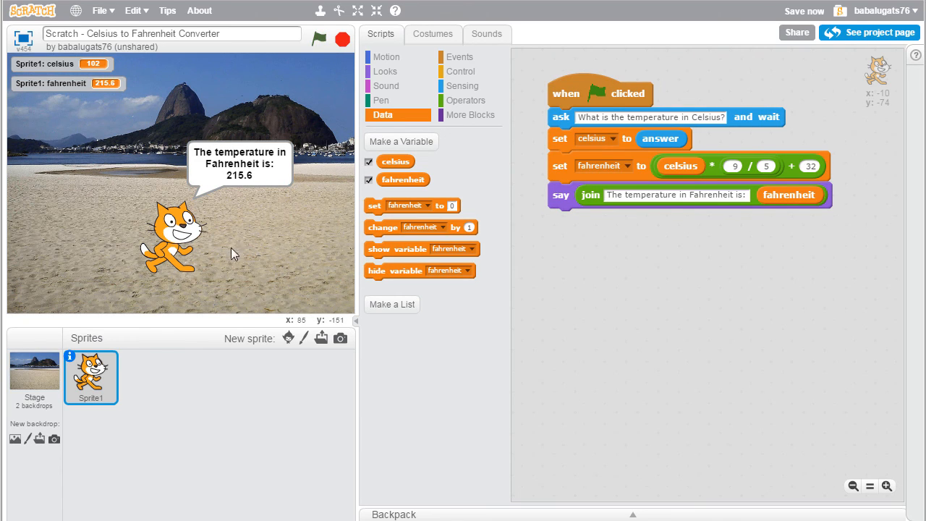
mouse_move(197, 182)
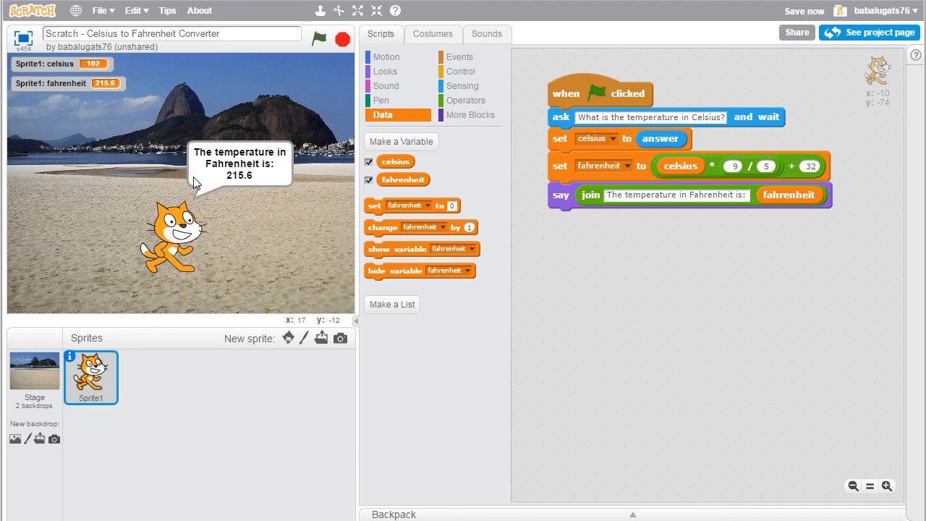
mouse_move(281, 158)
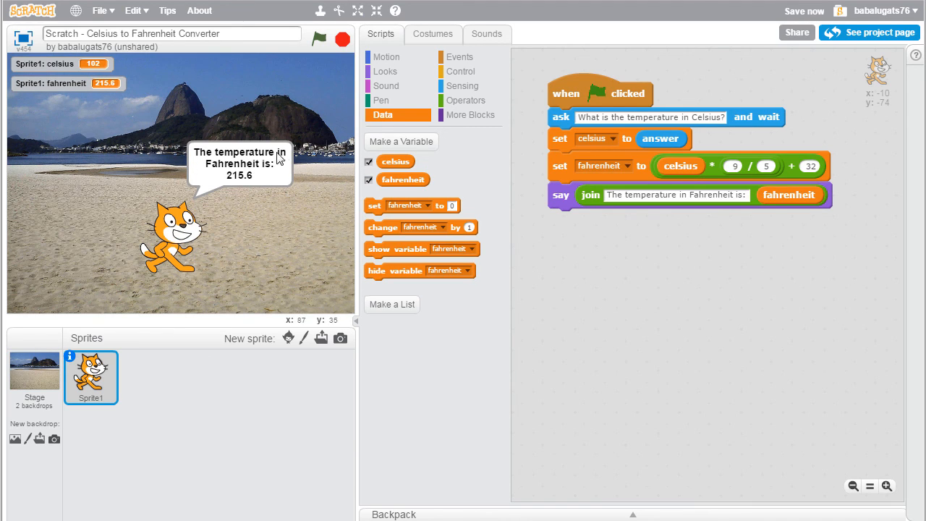
mouse_move(245, 185)
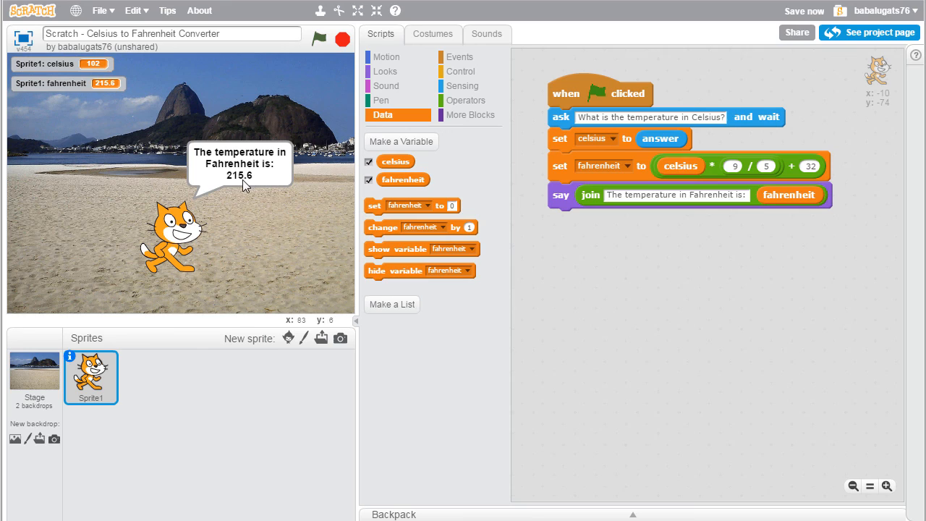
mouse_move(672, 251)
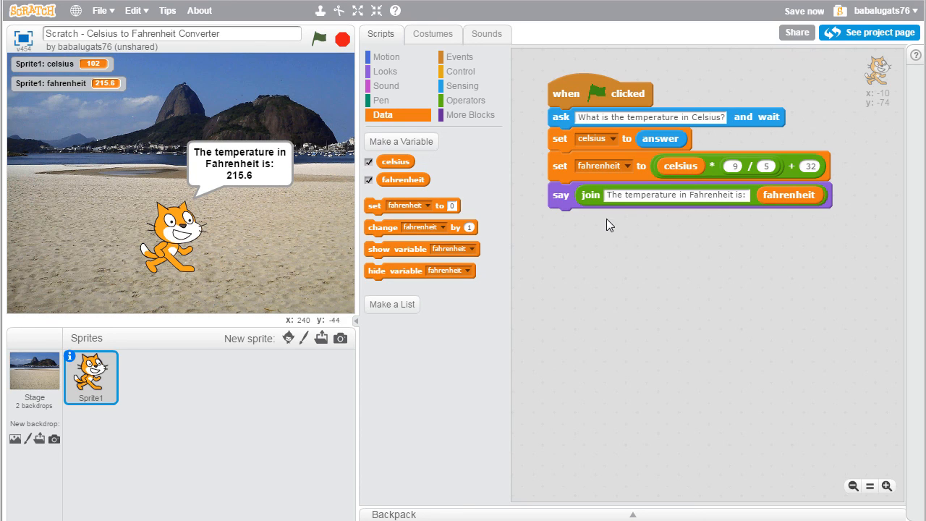
mouse_move(220, 148)
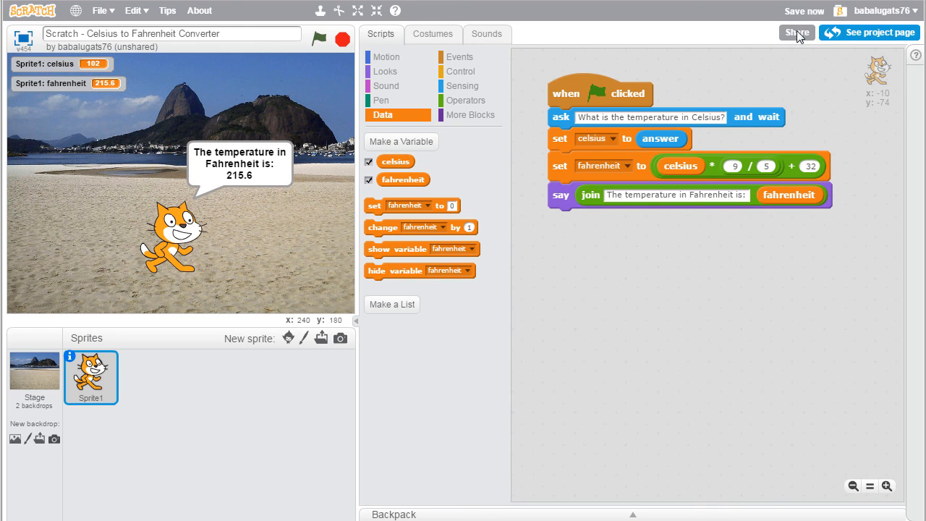
mouse_move(133, 70)
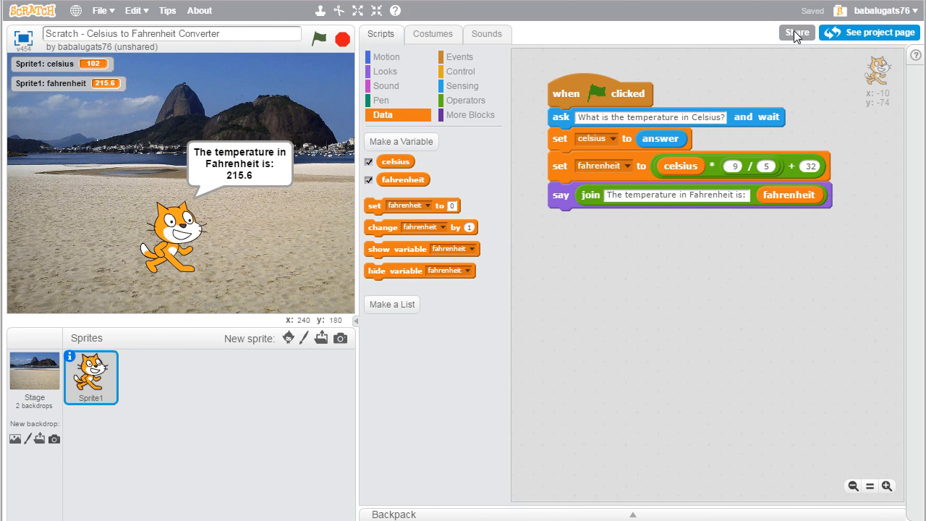
Share the project so its public project page appears.
click(795, 32)
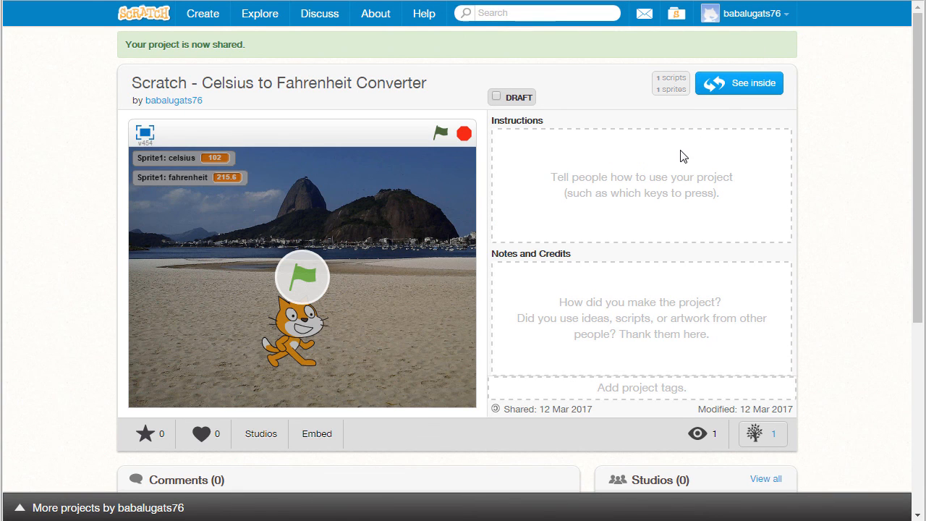
mouse_move(578, 156)
text(Tell Scr)
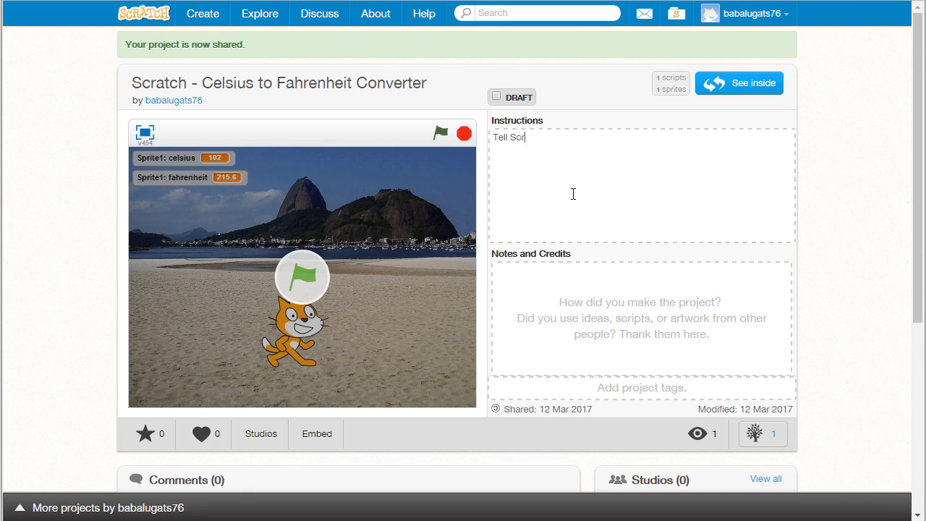
Enter "Tell Scratch Cat what temperature to convert" as the project page instructions.
text(atch Cat what te)
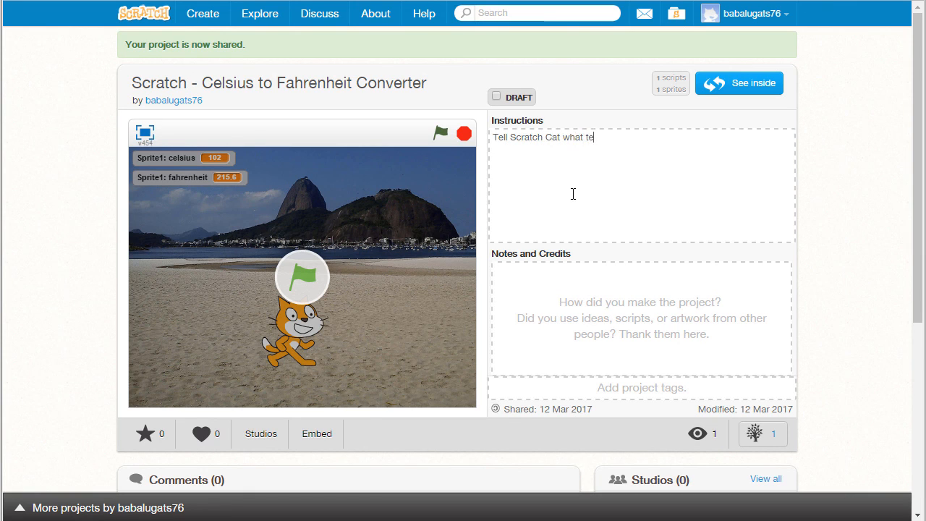
text(mperature to con)
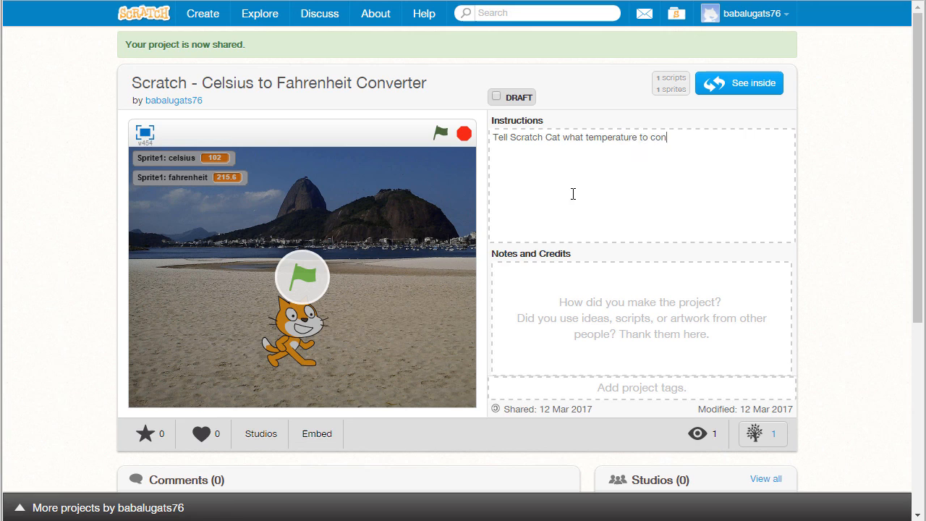
text(vert)
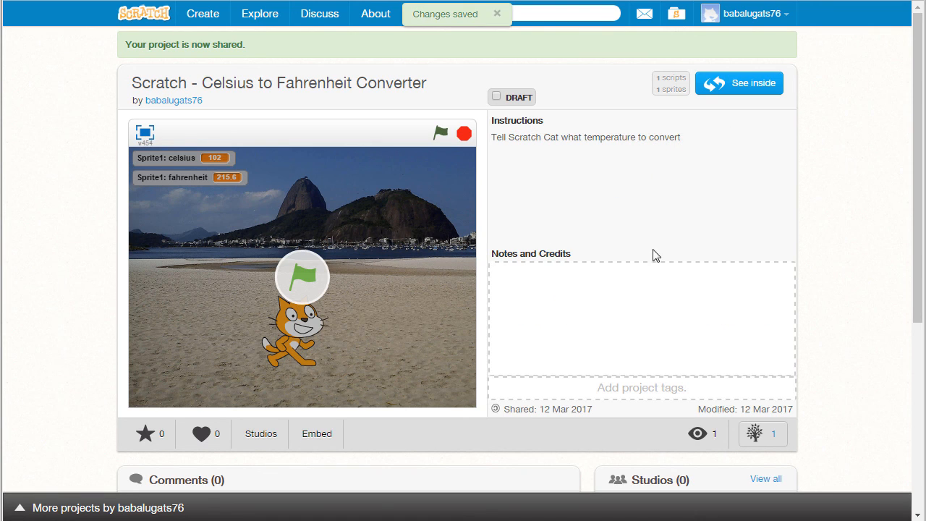
mouse_move(374, 14)
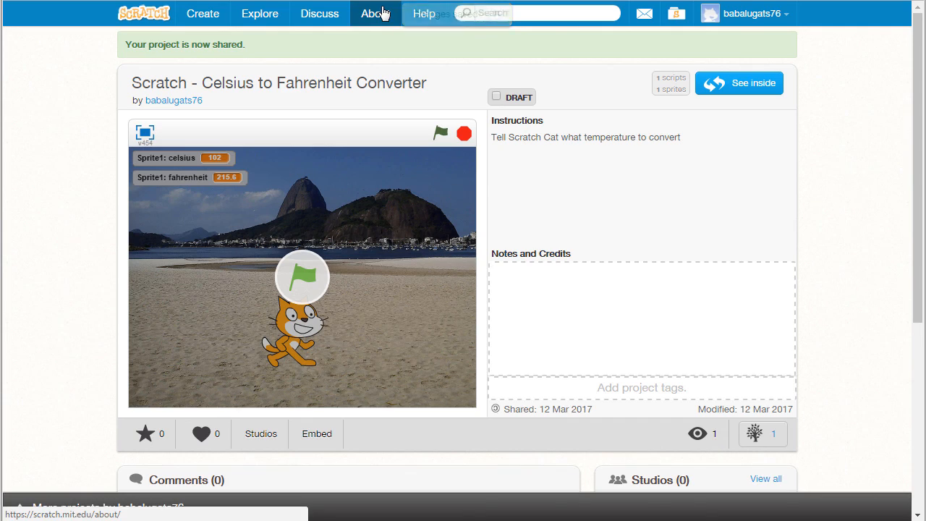